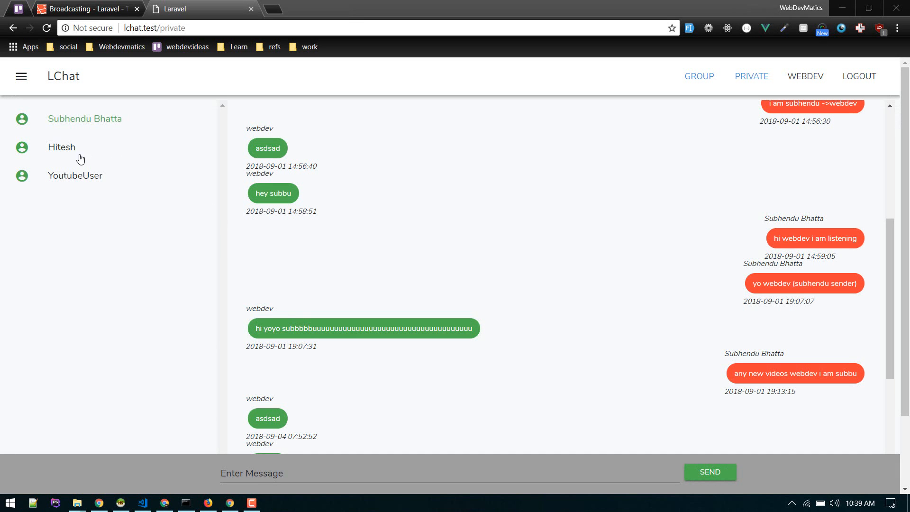
mouse_move(31, 127)
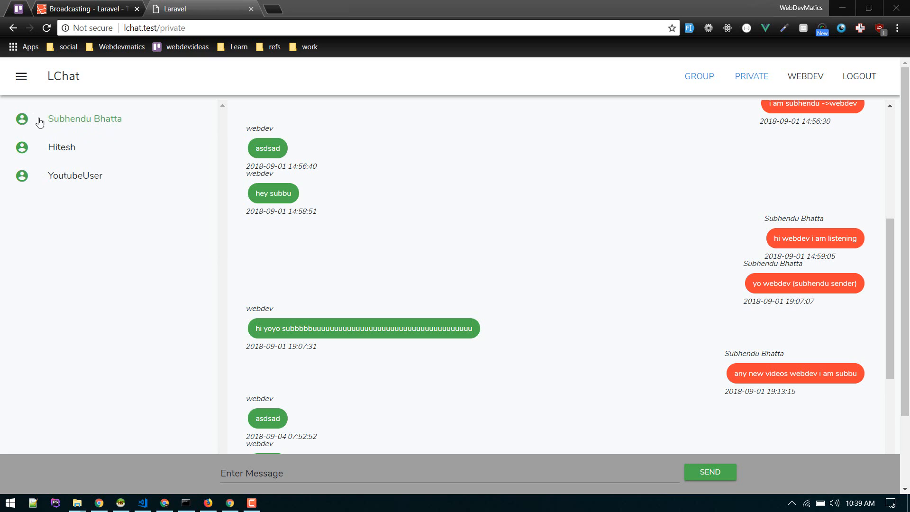
mouse_move(159, 494)
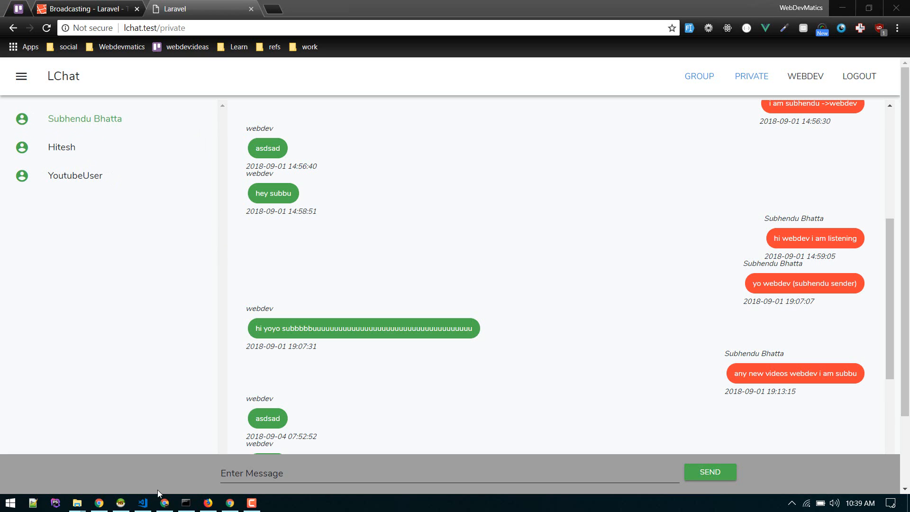
Switch from the LChat private chat page in Chrome to the lchat project in VS Code.
left_click(142, 502)
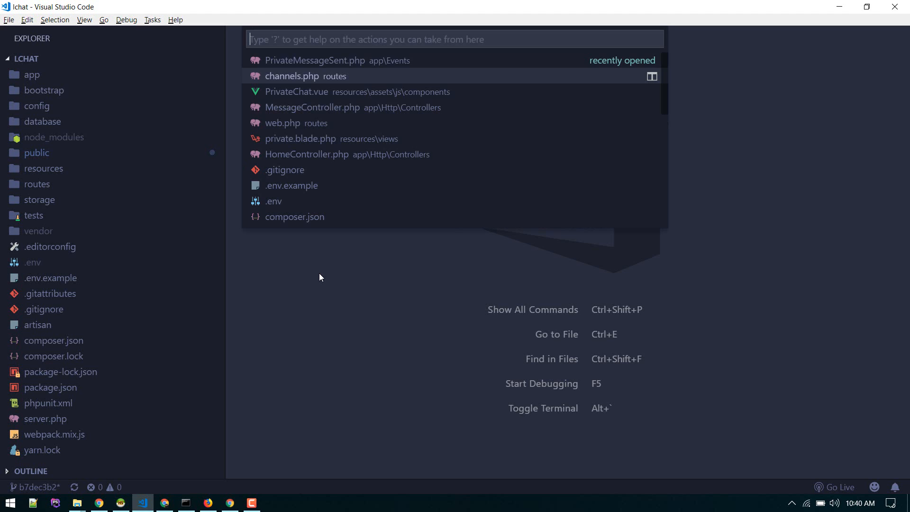
Open PrivateChat.vue from the recent files and scroll to its created() hook.
left_click(295, 92)
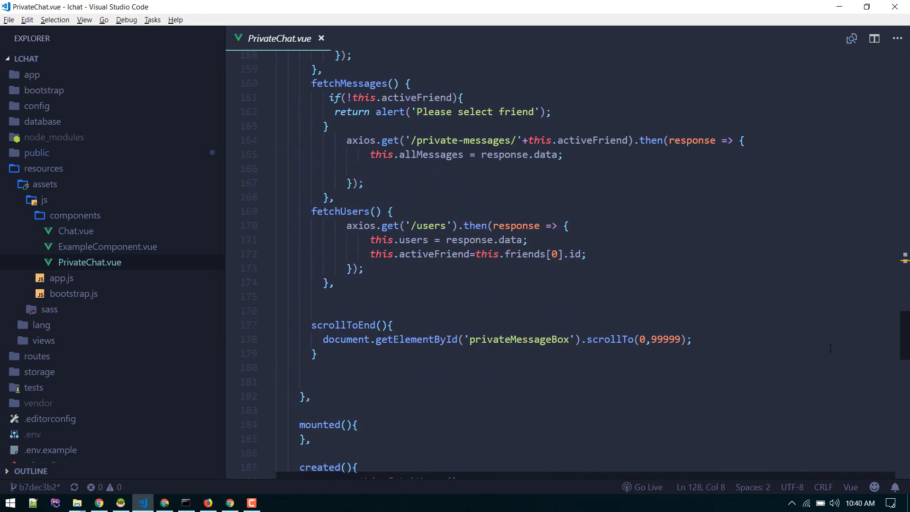
scroll("down", 3)
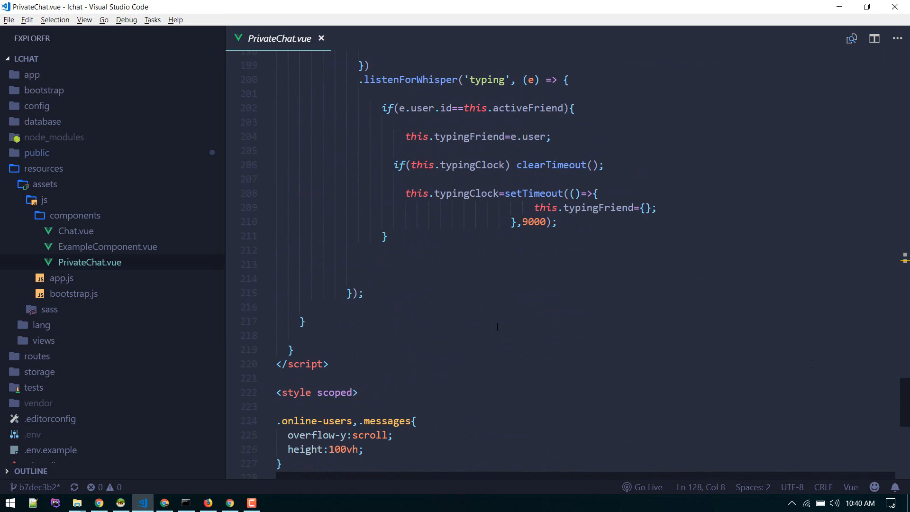
scroll("up", 3)
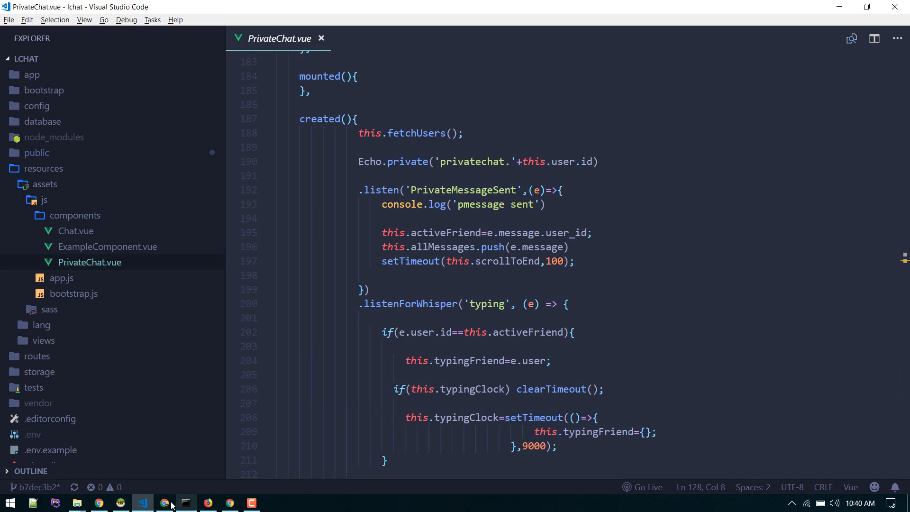
Scroll the Laravel broadcasting docs to Joining Presence Channels and select the Echo.join example.
left_click(165, 503)
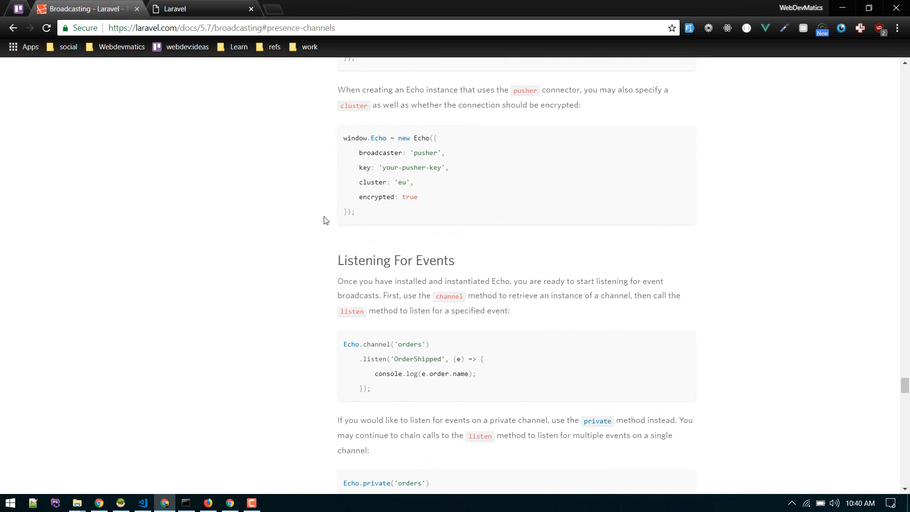
scroll("up", 3)
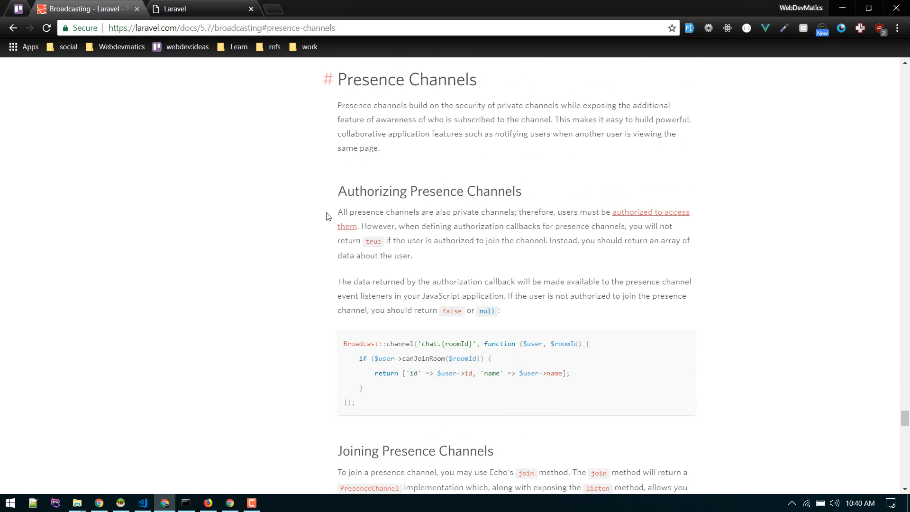
scroll("up", 3)
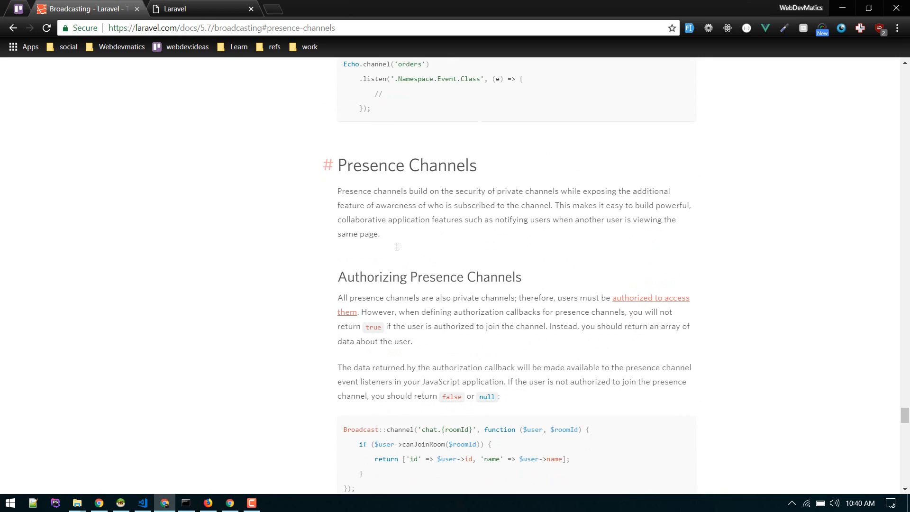
scroll("down", 3)
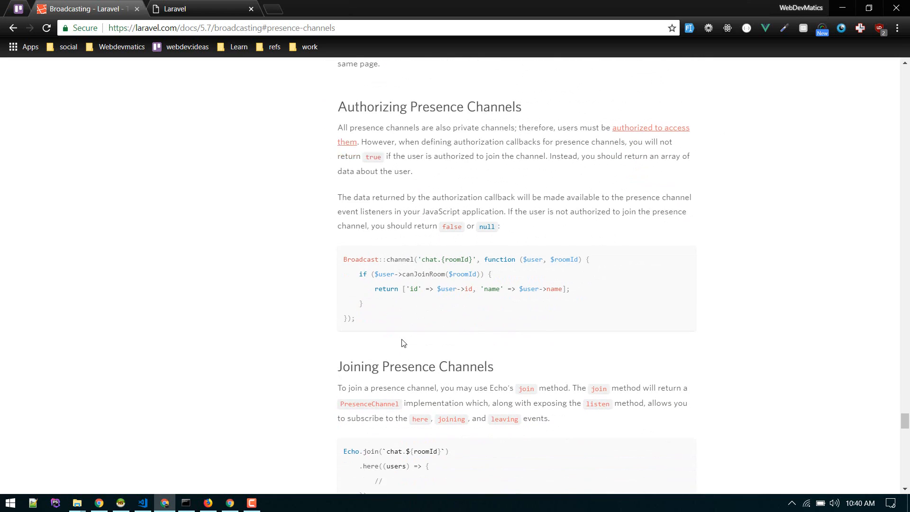
scroll("down", 3)
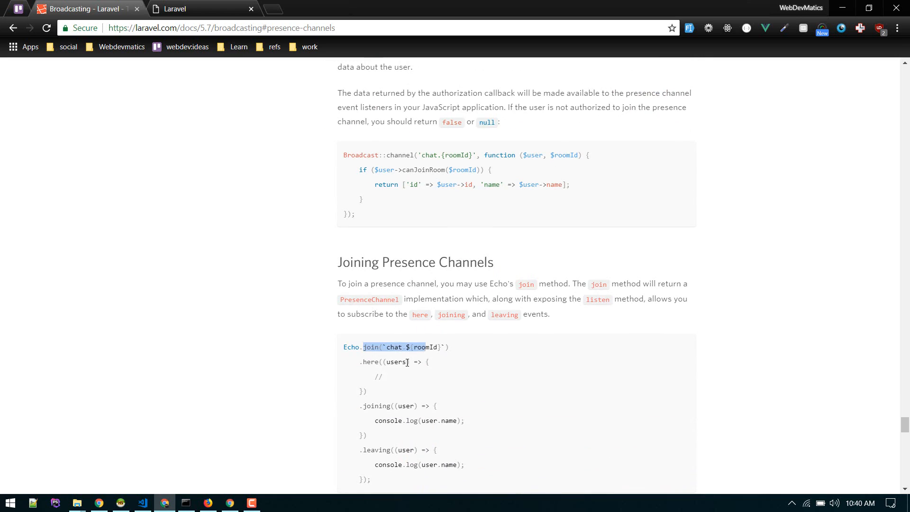
scroll("down", 3)
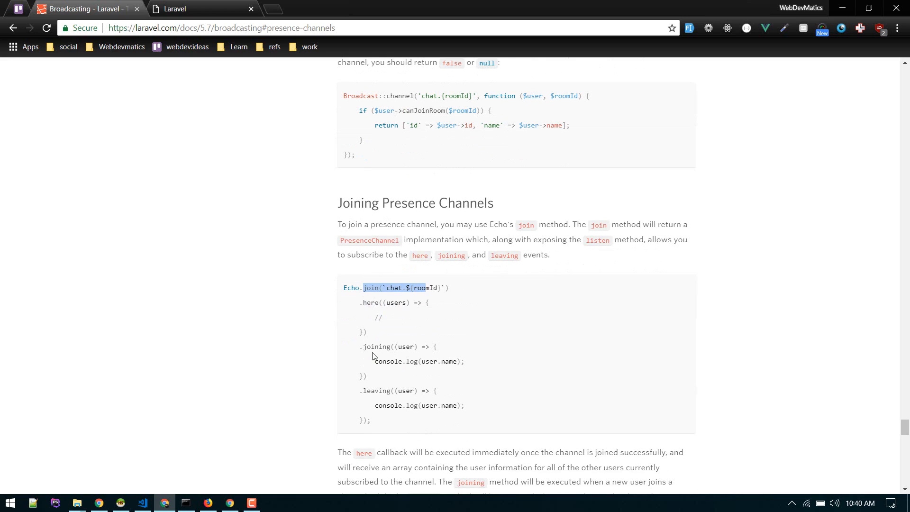
double_click(387, 362)
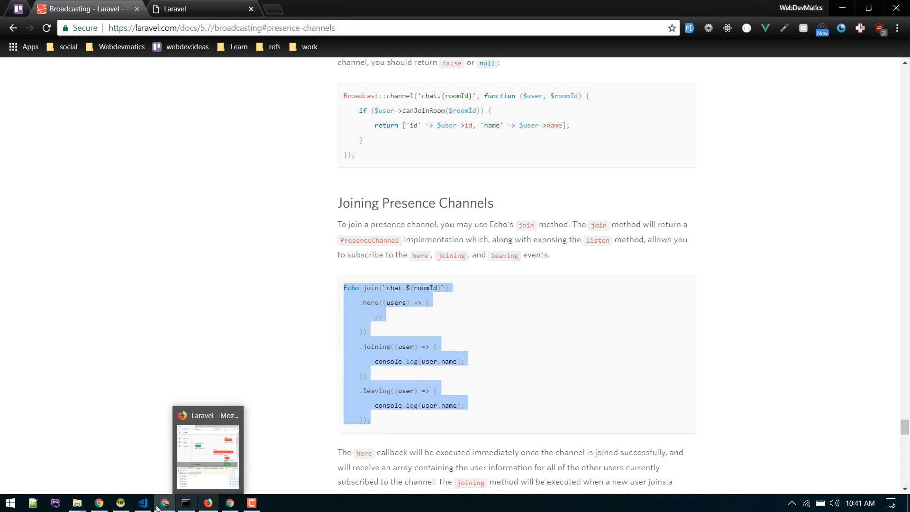
Paste the Echo.join block above Echo.private and rename its channel to plchat.
left_click(142, 503)
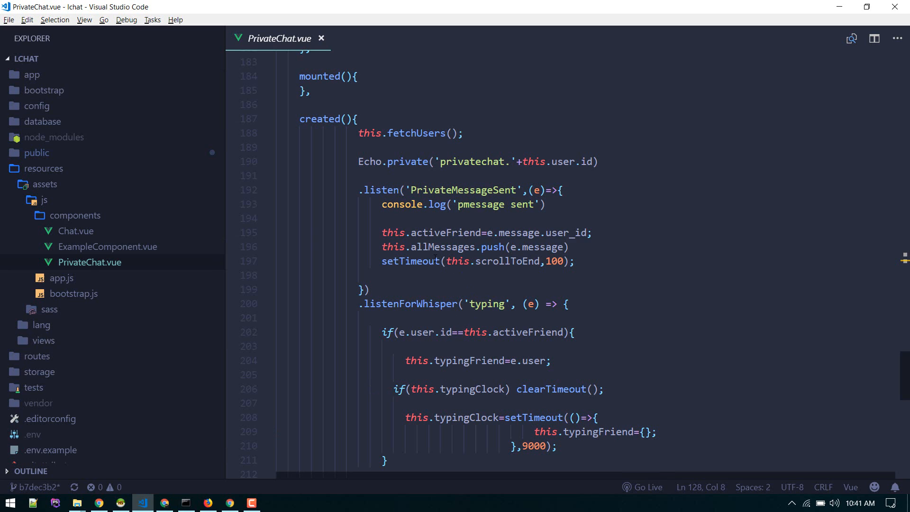
double_click(370, 161)
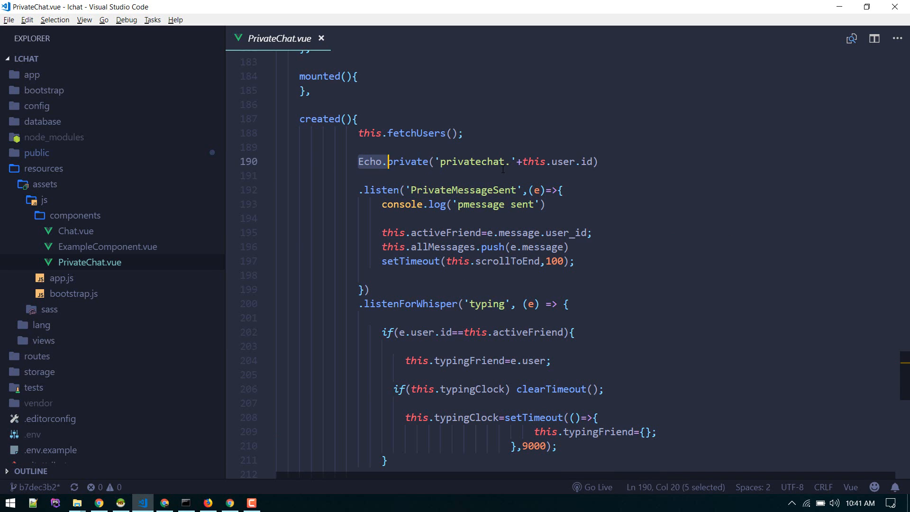
left_click(544, 204)
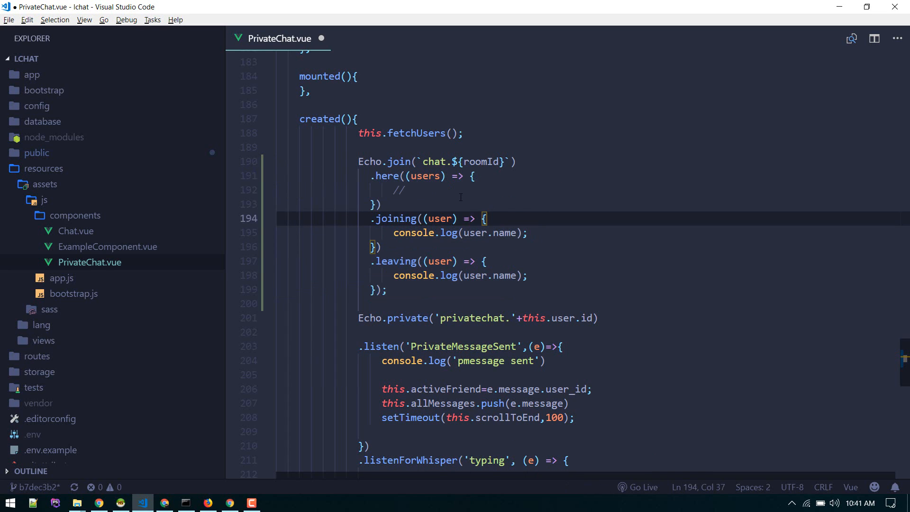
double_click(483, 161)
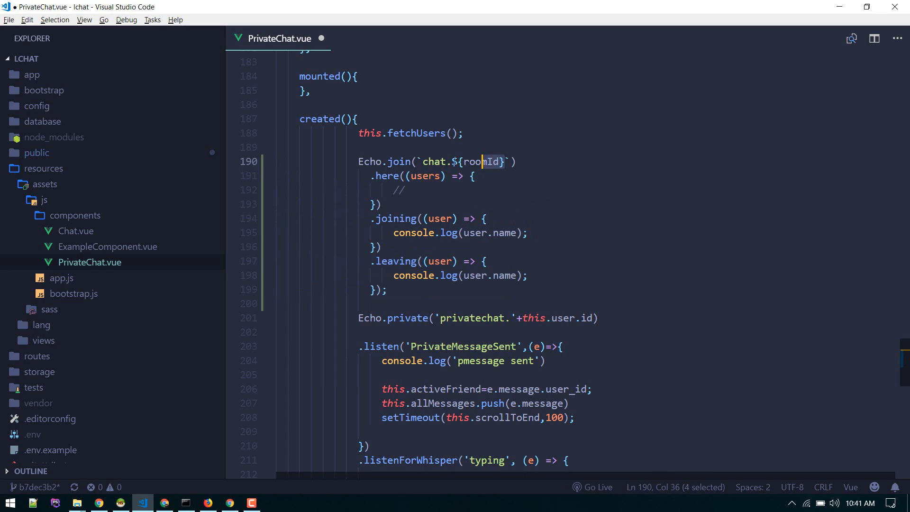
type("p`)")
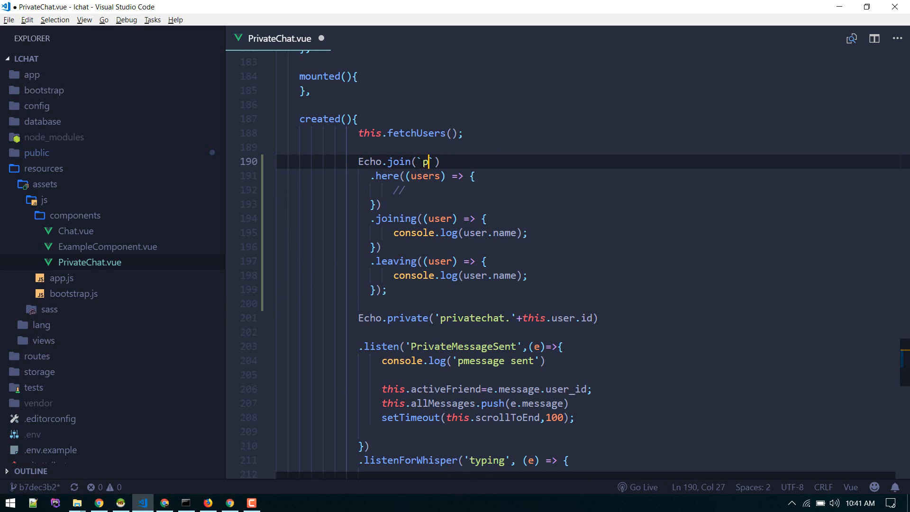
type("lara")
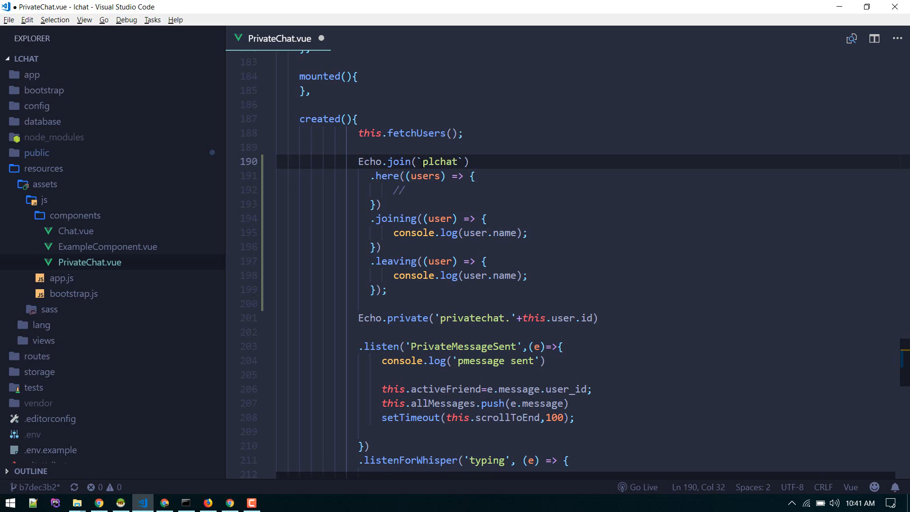
Replace the here() placeholder comment with console.log(users) and reselect the plchat channel name.
left_click(476, 175)
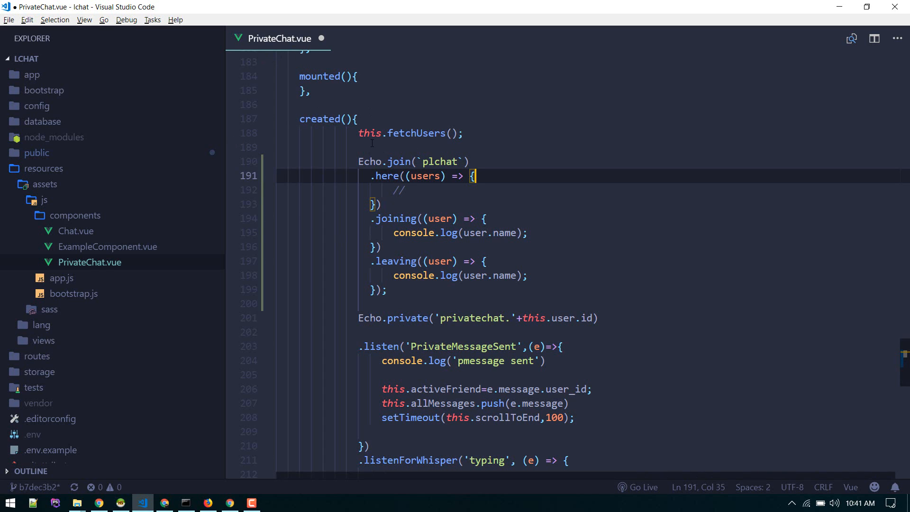
left_click(376, 203)
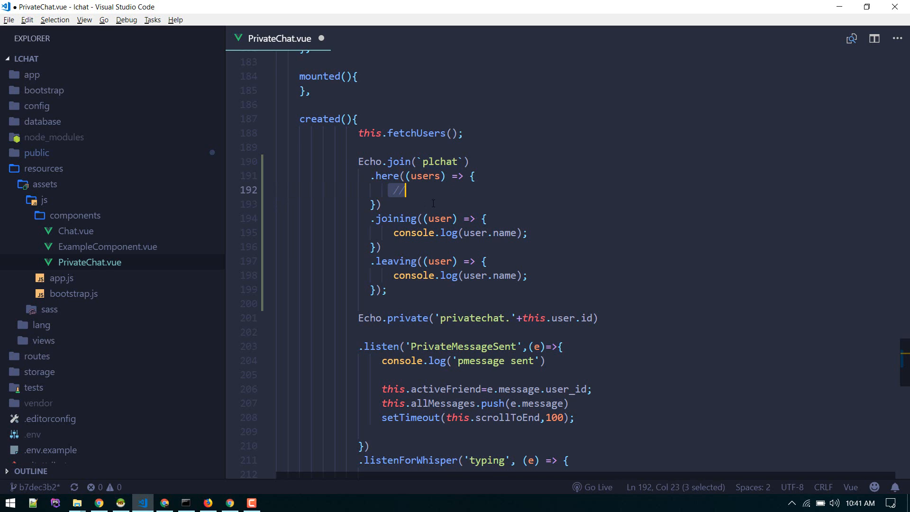
type("clog")
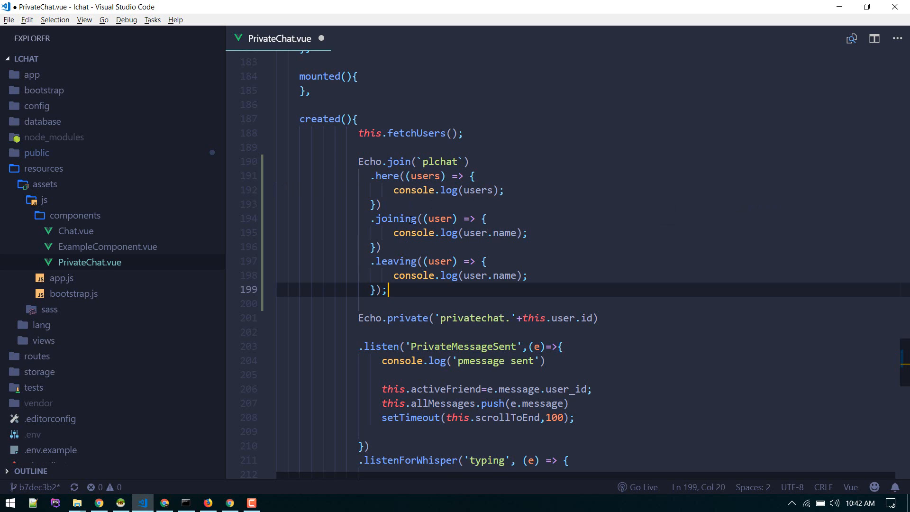
left_click(432, 161)
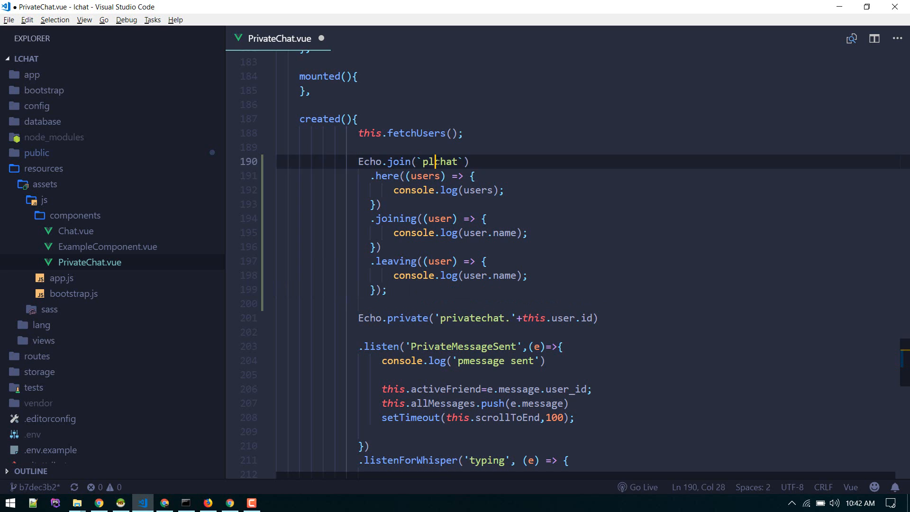
double_click(440, 161)
type("ch")
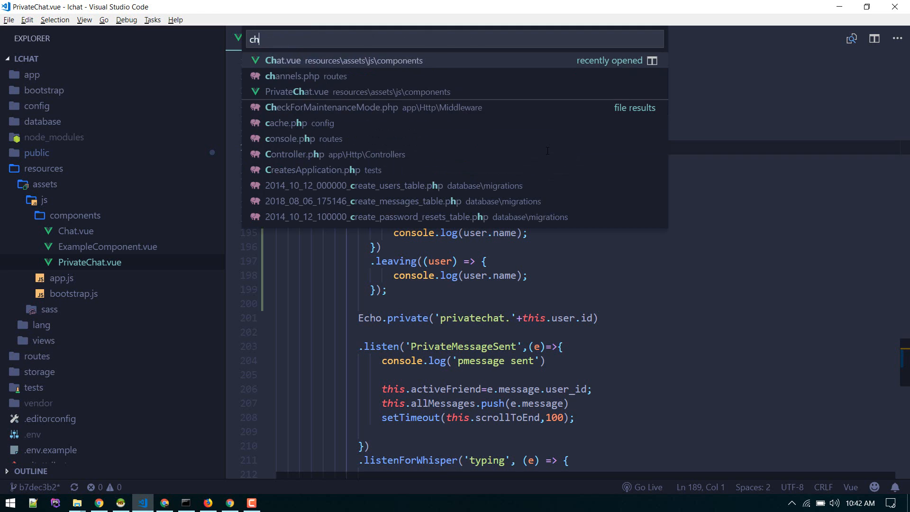
Open channels.php and locate the spot for the plchat channel authorization.
left_click(292, 76)
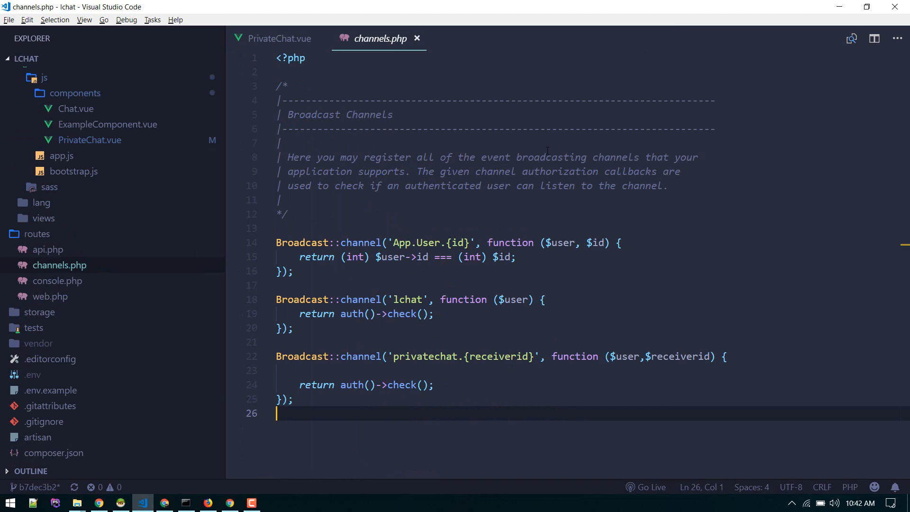
scroll("down", 3)
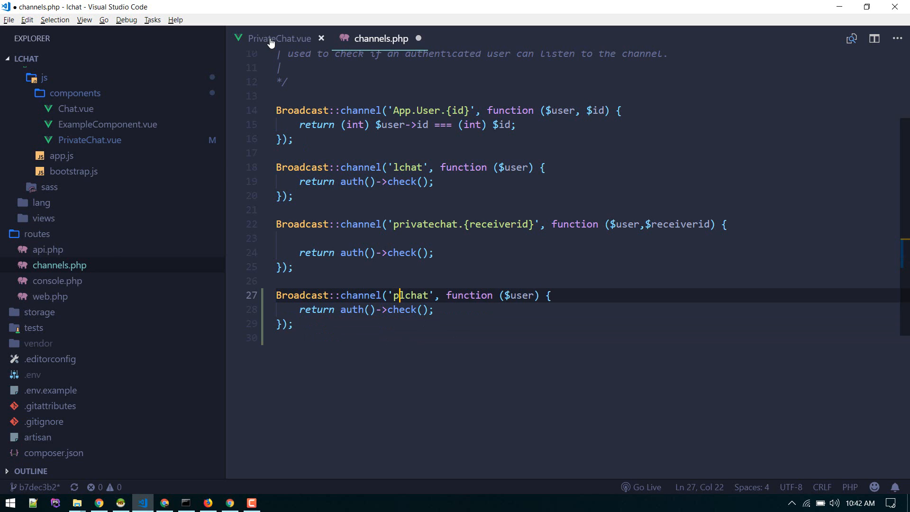
left_click(280, 38)
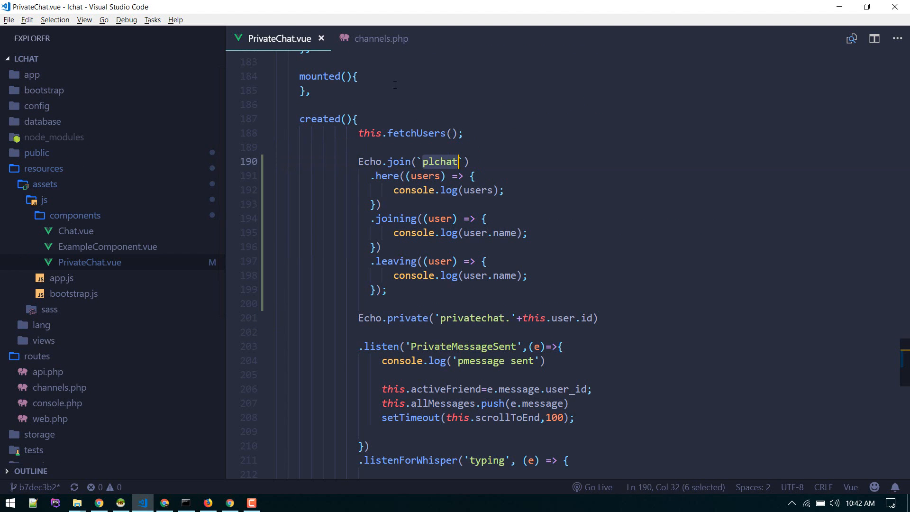
left_click(381, 38)
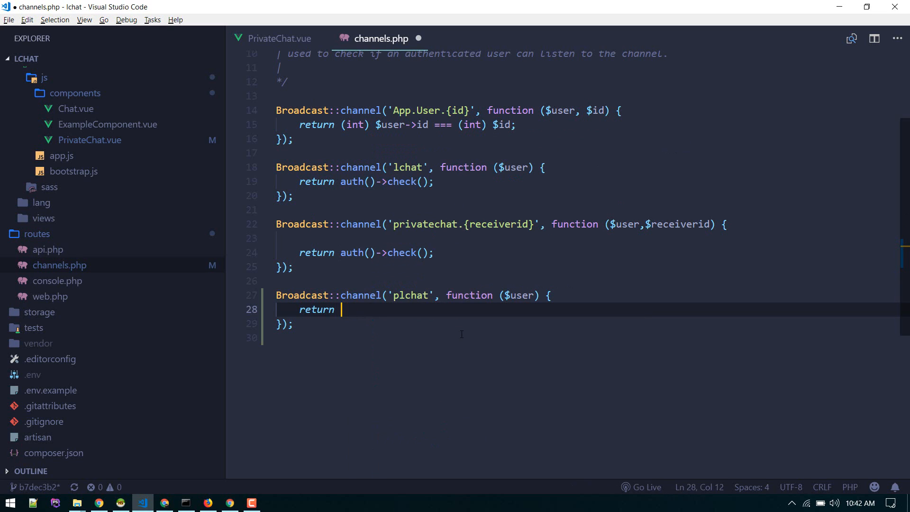
Make the plchat channel return $user inside if(auth()->check()).
type("if(")
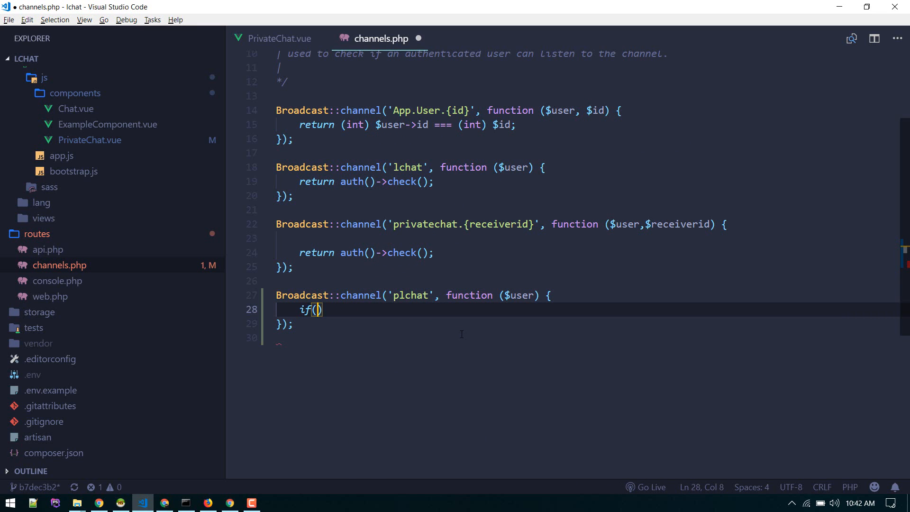
type("auth()->check()){")
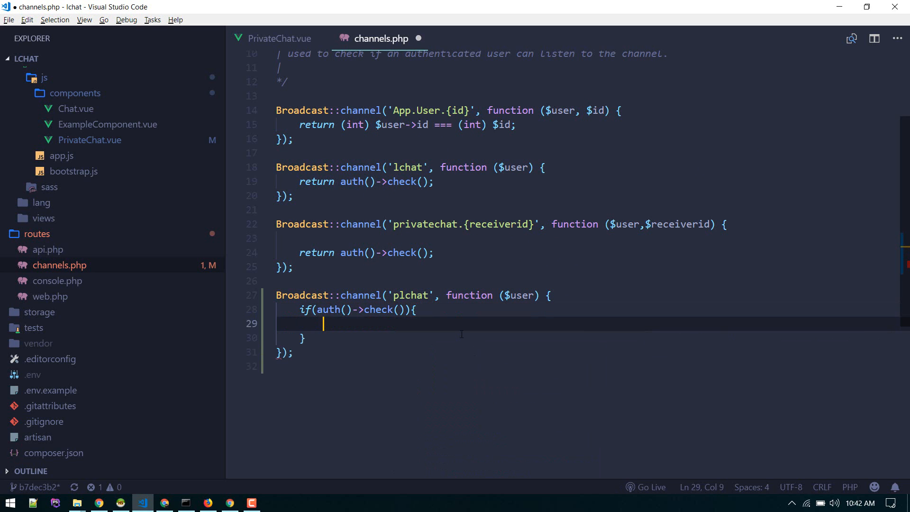
type("return")
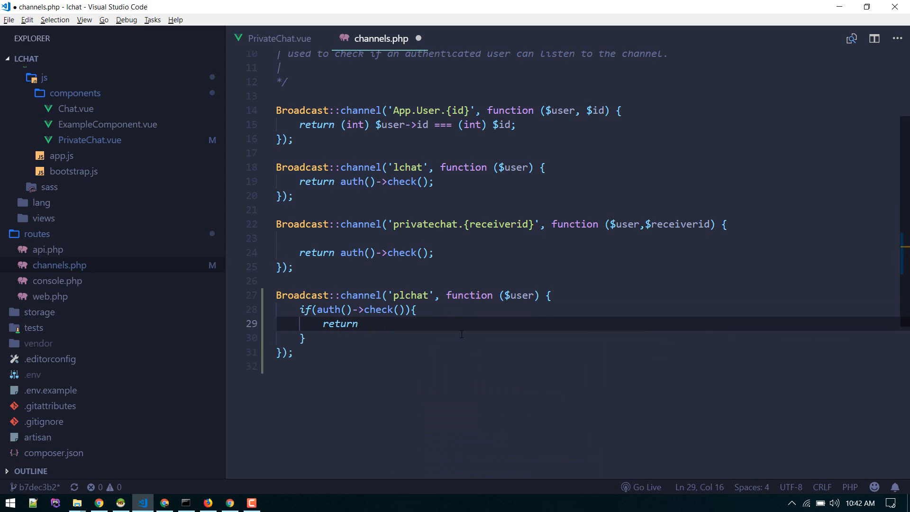
type("$user;")
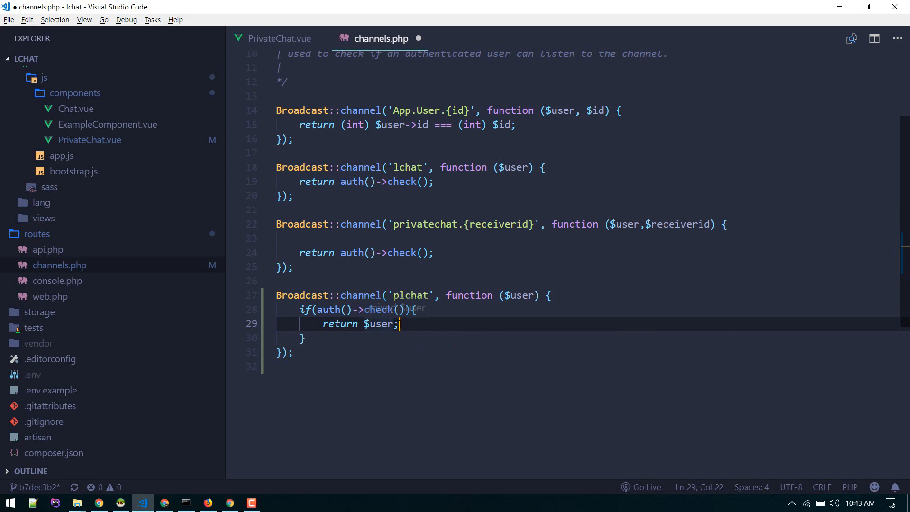
type("[]")
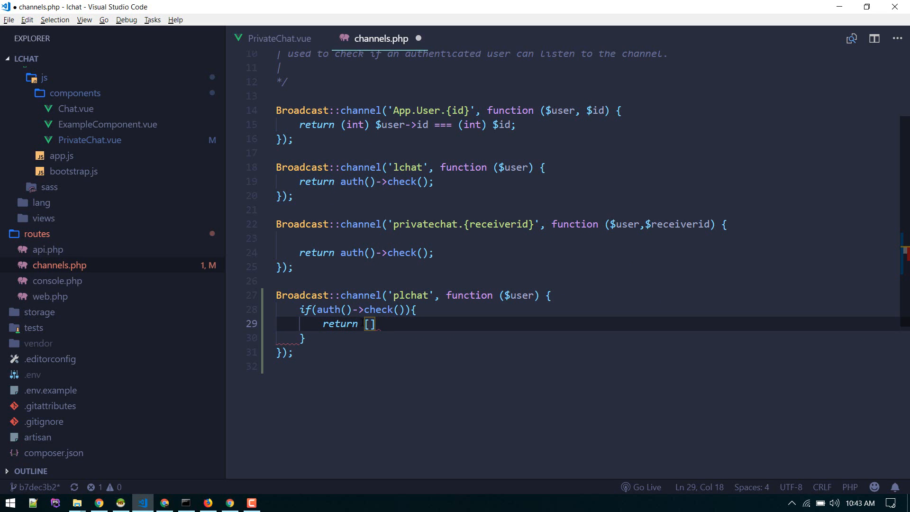
type("'")
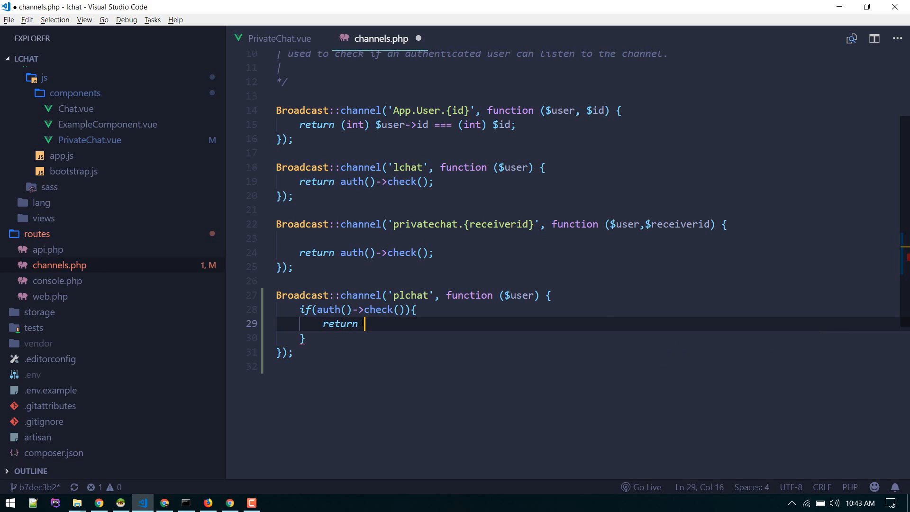
type("$user;")
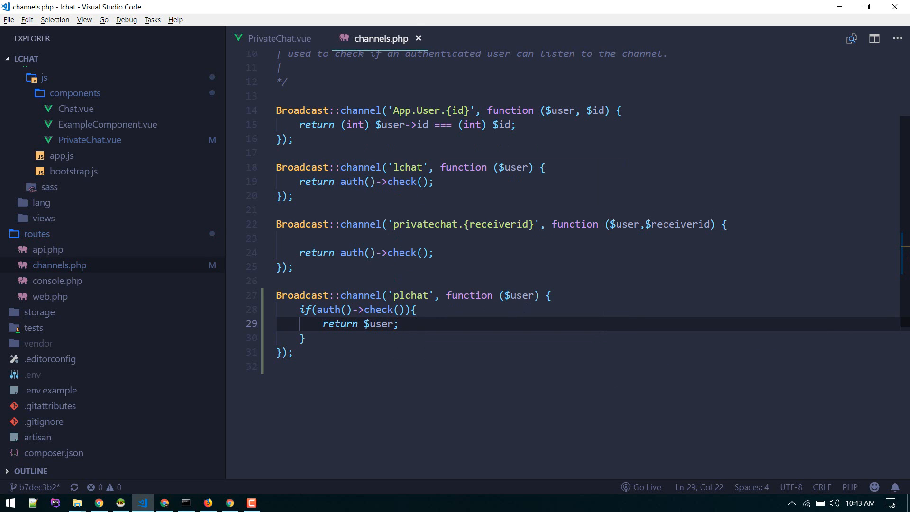
Compare $user in channels.php with user in the presence callbacks, ending in PrivateChat.vue.
double_click(520, 295)
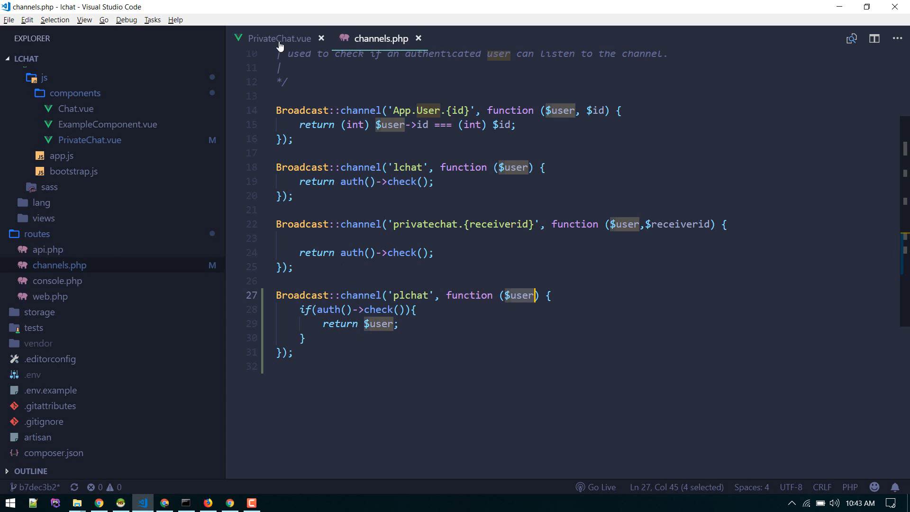
left_click(279, 38)
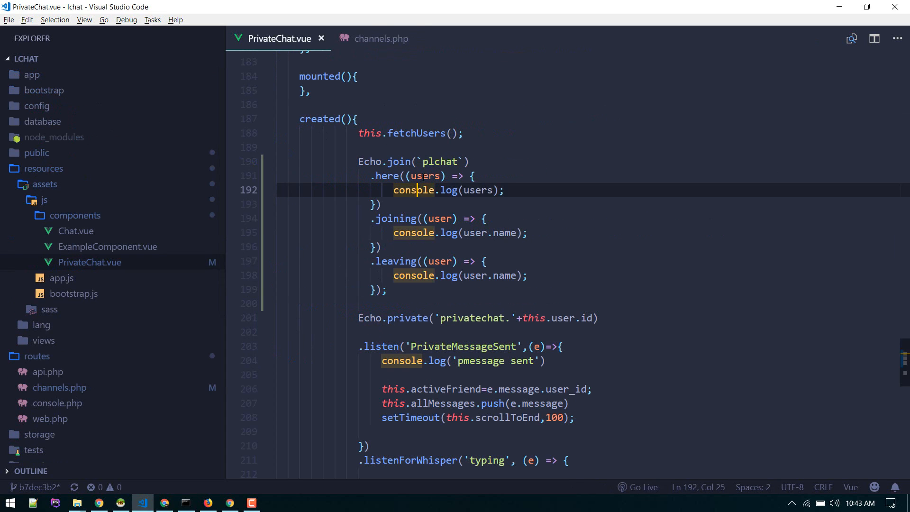
double_click(440, 218)
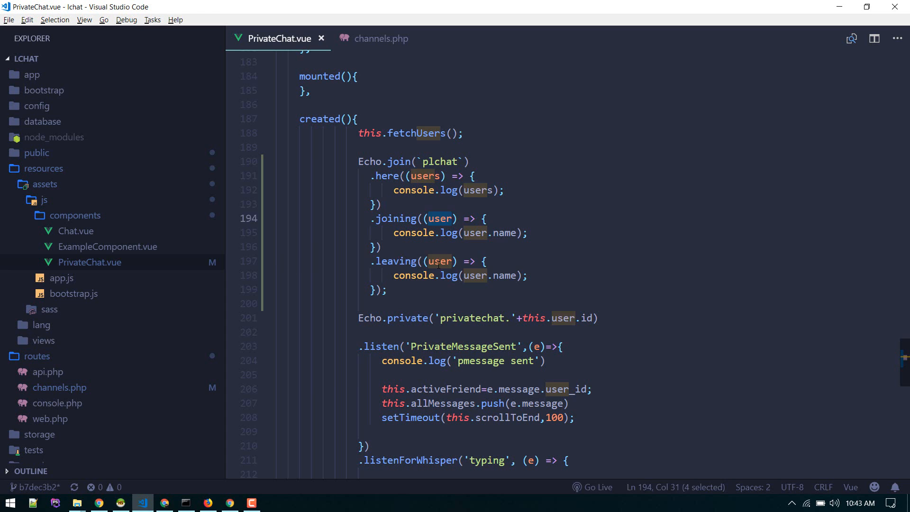
left_click(382, 38)
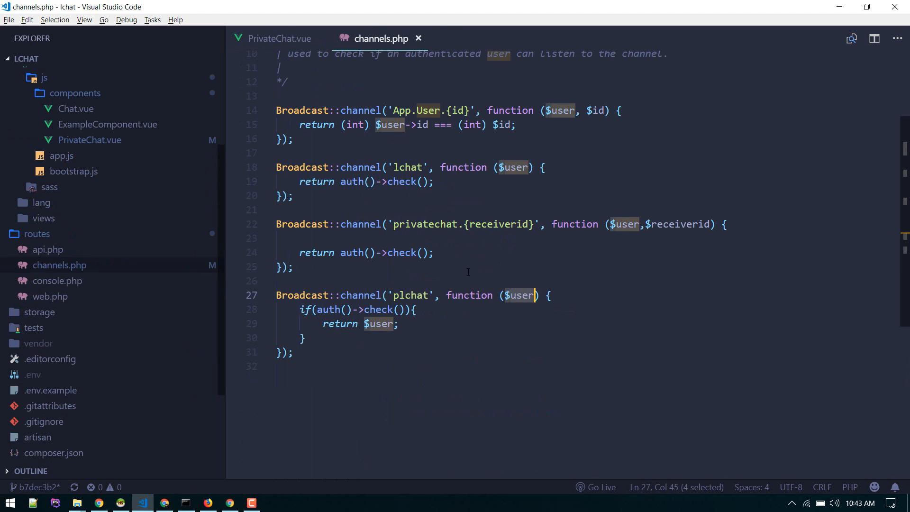
left_click(279, 38)
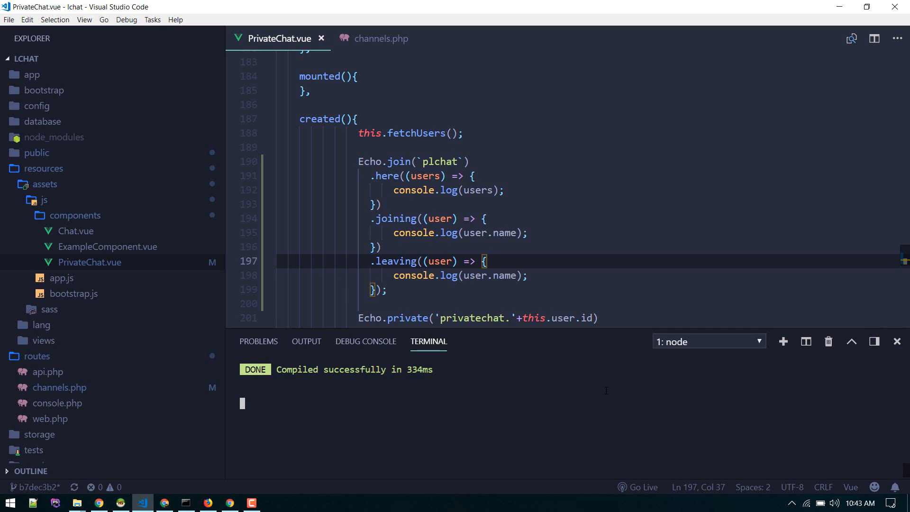
Open DevTools on the LChat page and expand the logged online users array.
left_click(896, 342)
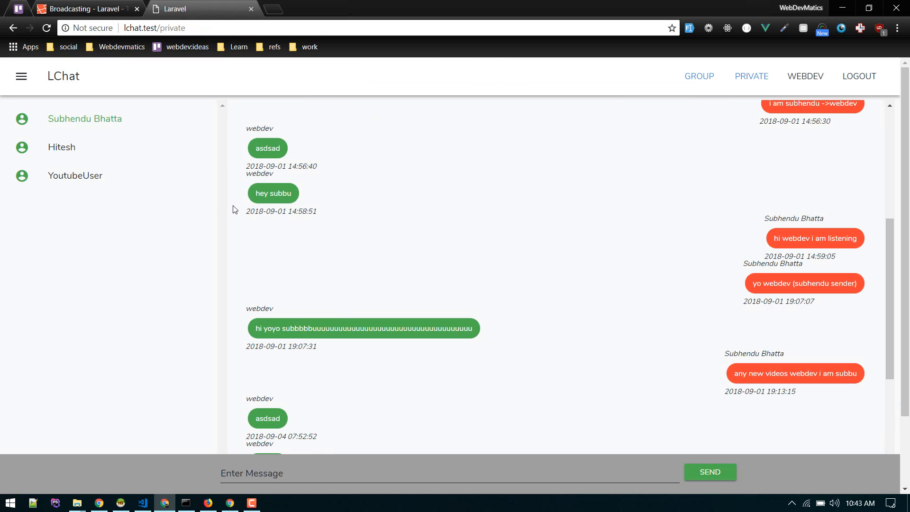
key("F12")
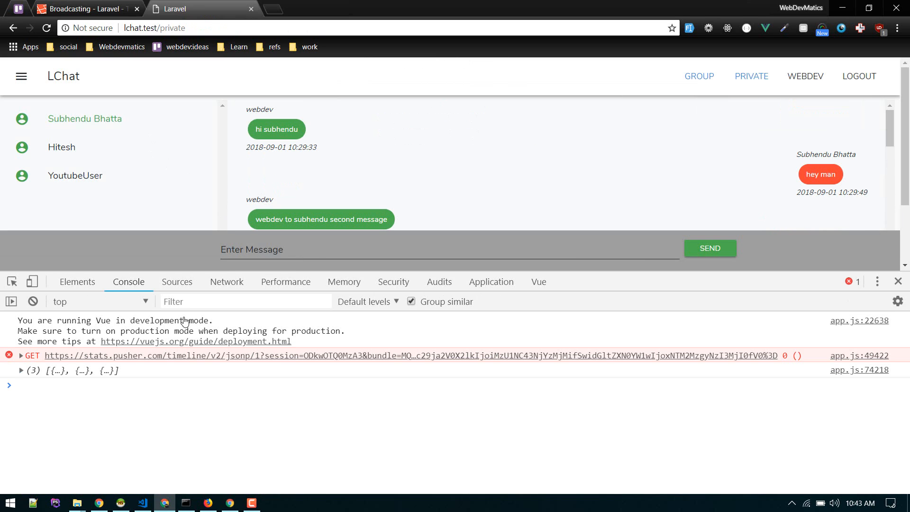
left_click(23, 370)
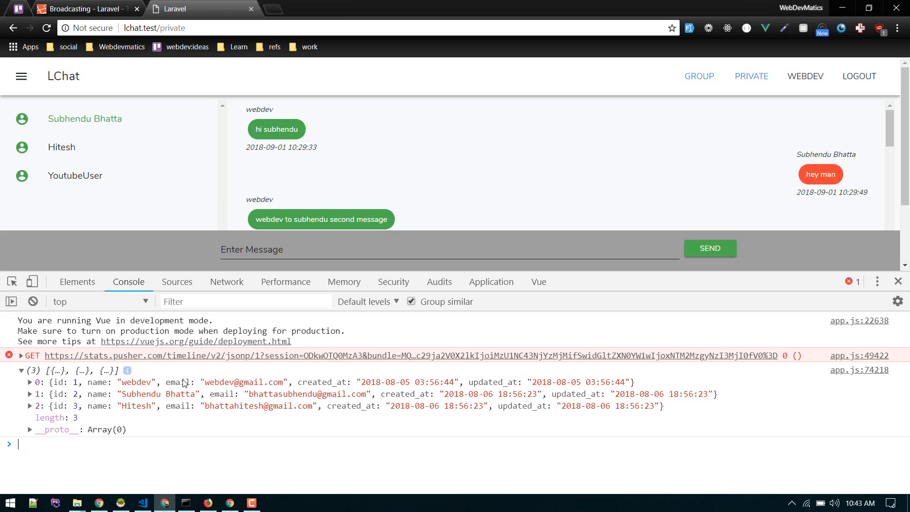
mouse_move(93, 380)
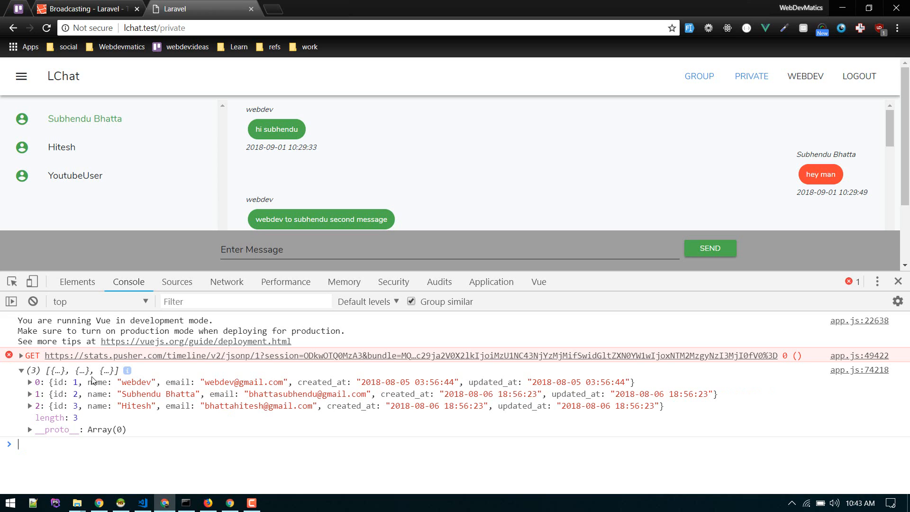
mouse_move(85, 133)
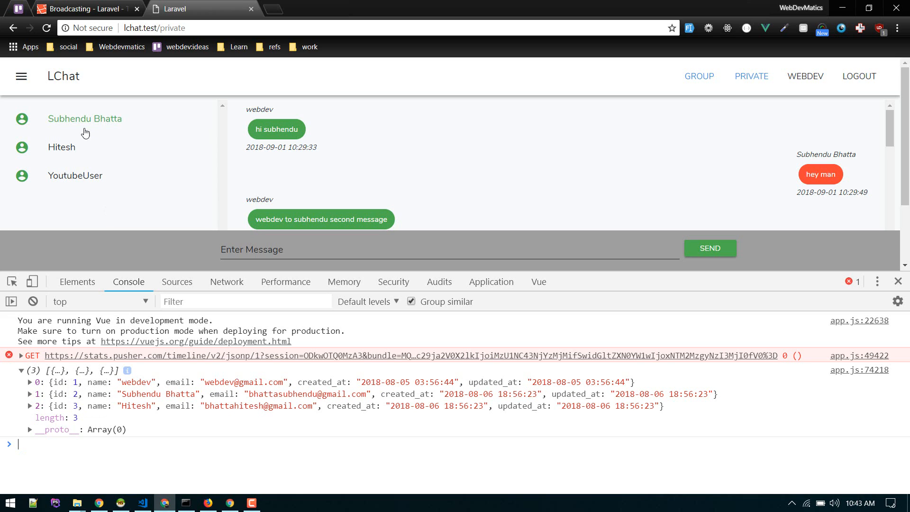
mouse_move(128, 388)
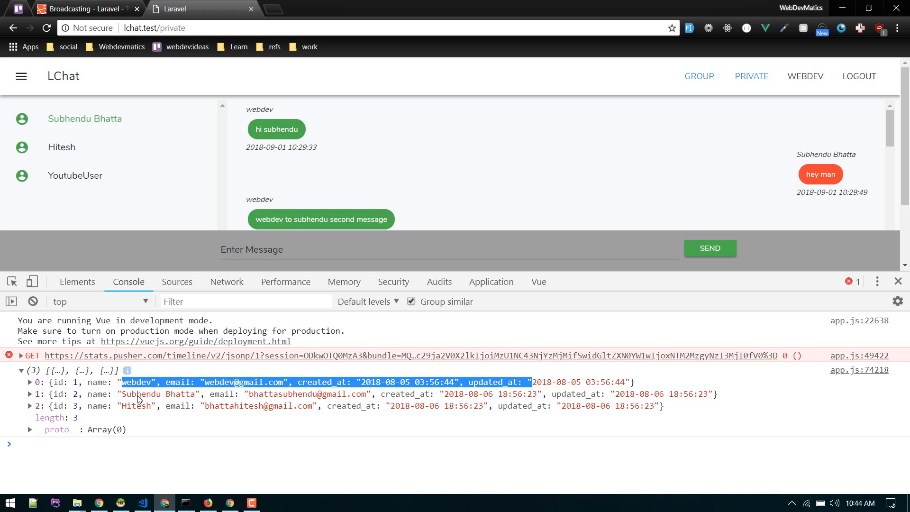
mouse_move(136, 312)
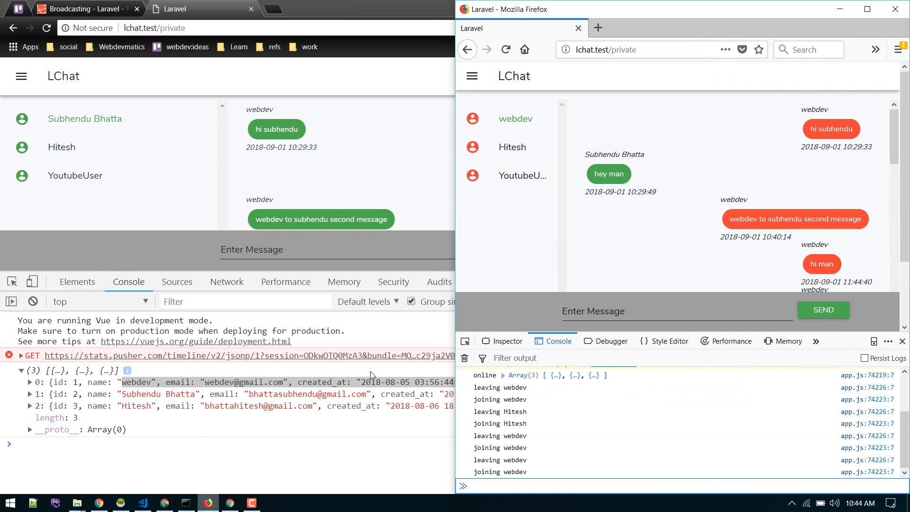
Clear the console and switch between the browser chat windows to watch join and leave logs.
left_click(505, 49)
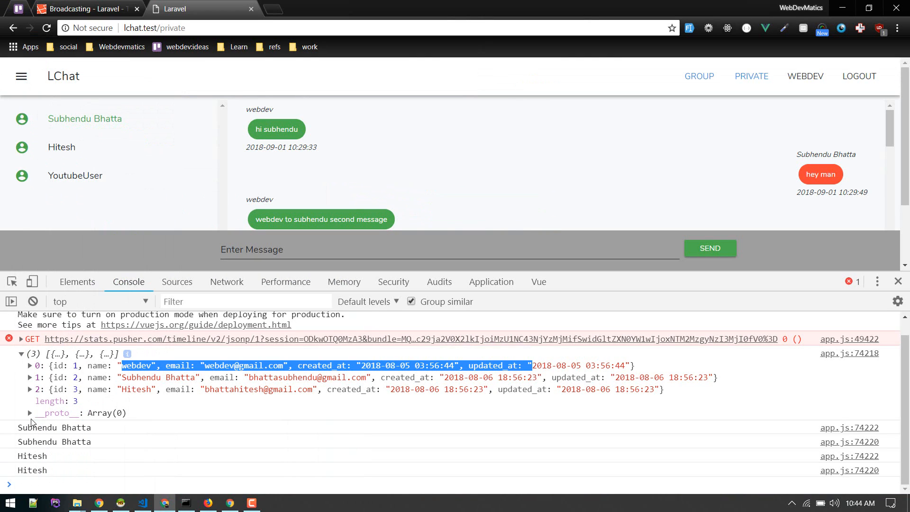
left_click(33, 301)
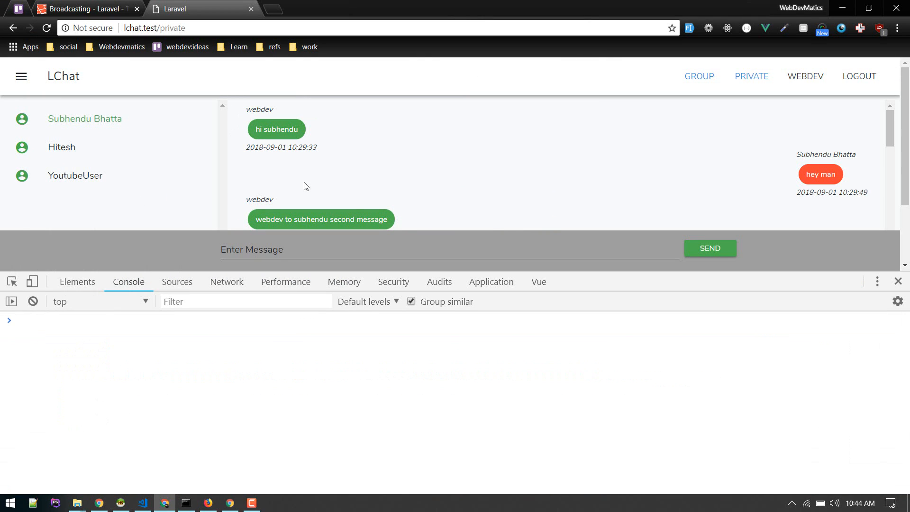
left_click(208, 502)
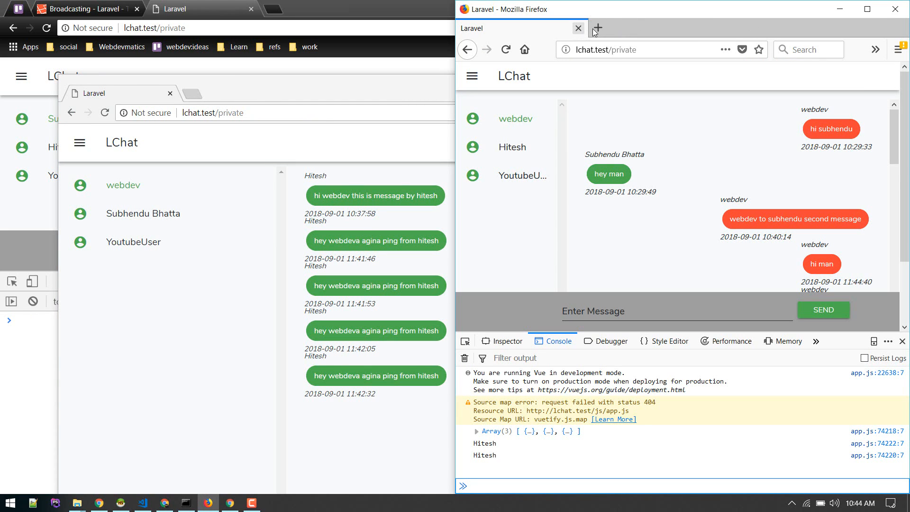
mouse_move(771, 5)
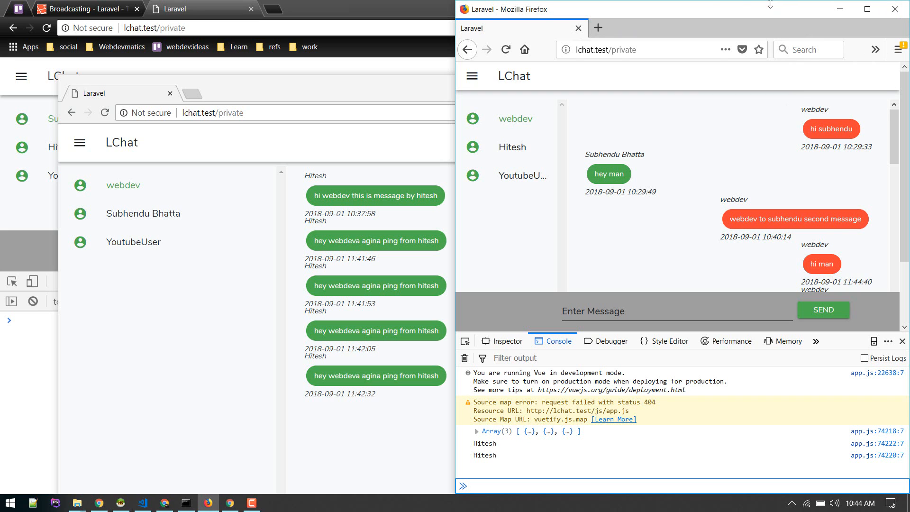
left_click(865, 9)
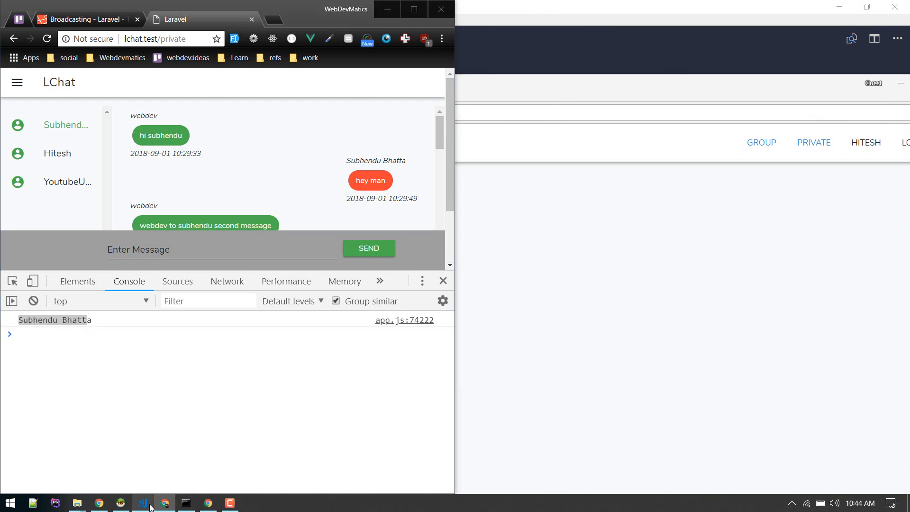
Prefix the here() console.log in PrivateChat.vue with an 'online users' label.
left_click(142, 503)
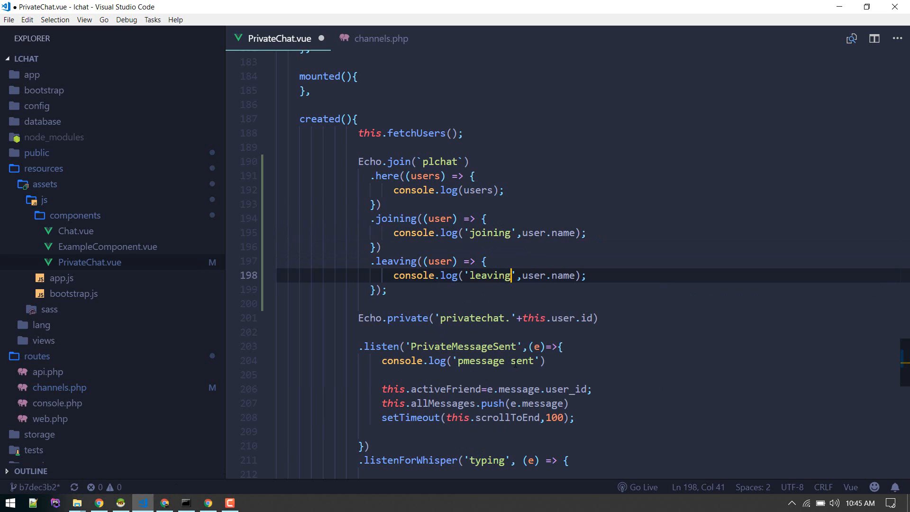
type("'online users'")
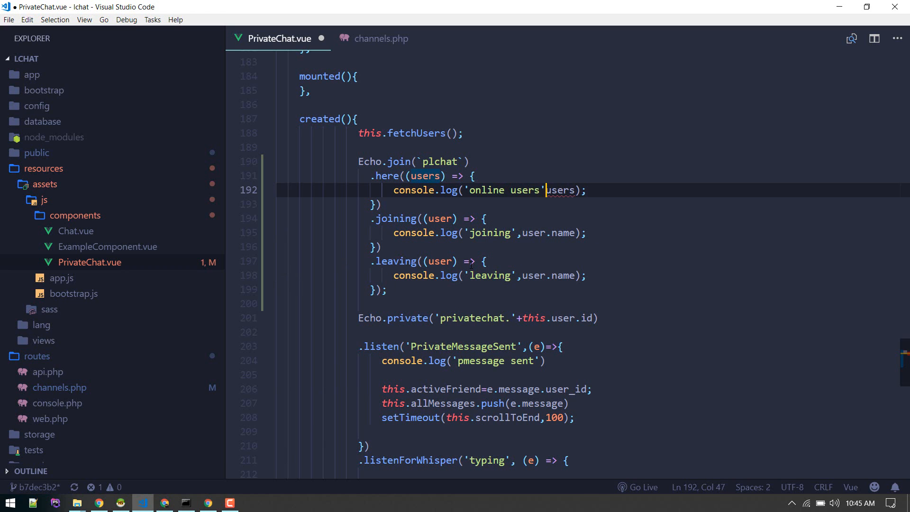
left_click(99, 503)
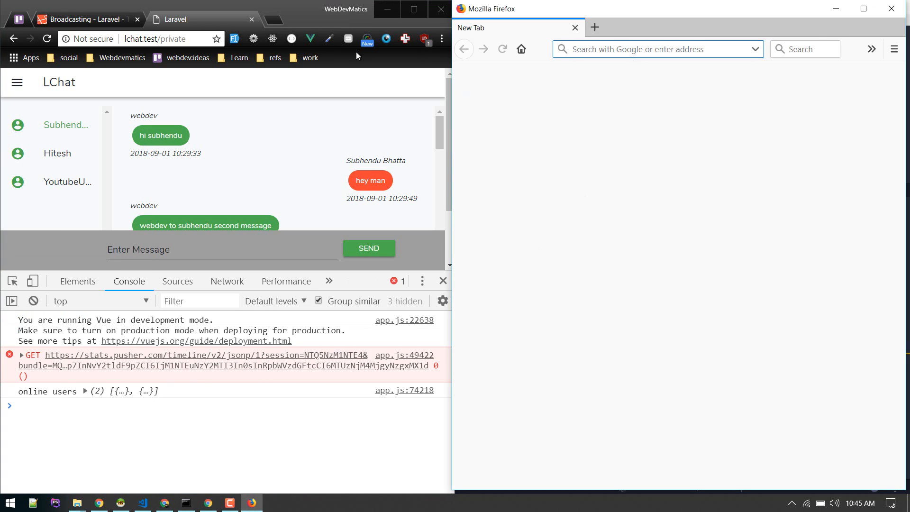
Open lchat.test/private in Firefox, then close it, so Chrome logs joining and leaving.
left_click(154, 39)
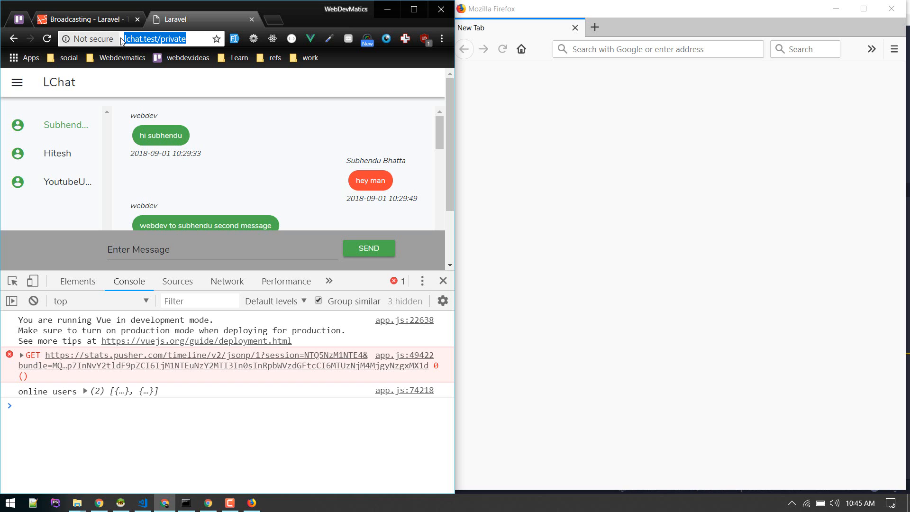
left_click(650, 49)
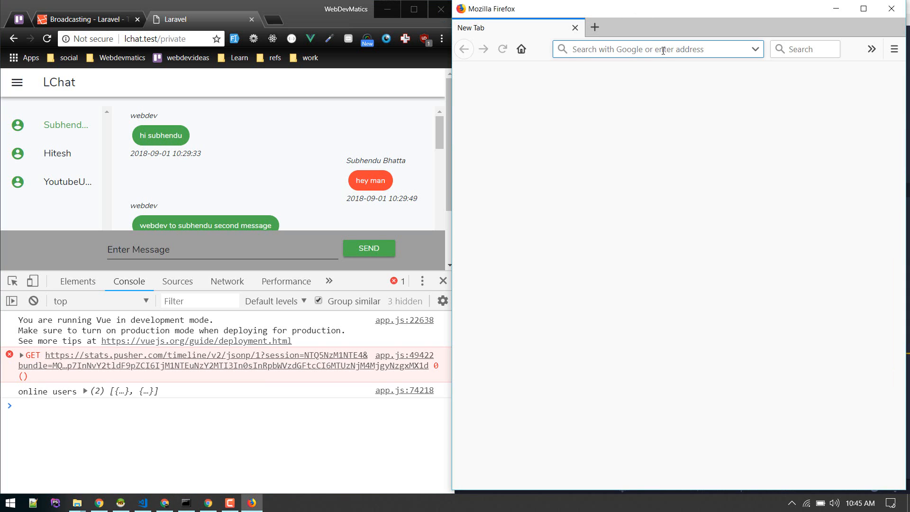
type("lchat.test/private")
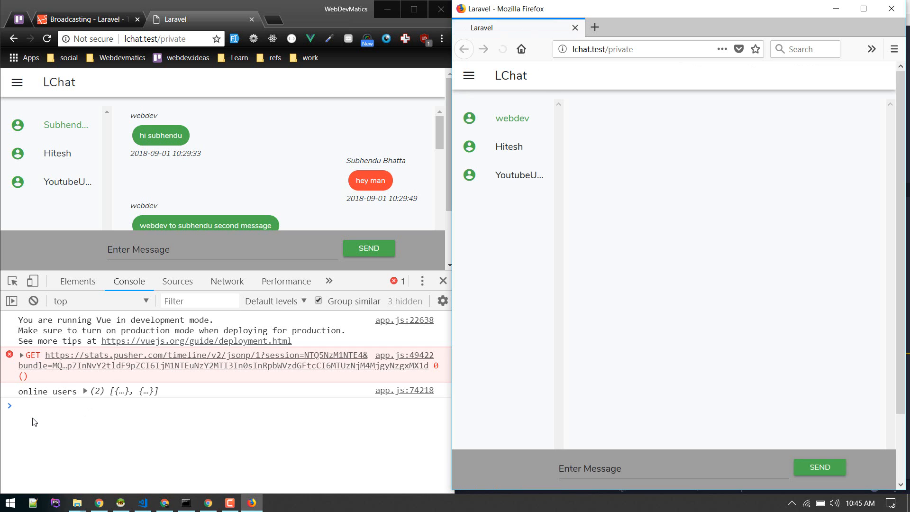
left_click(512, 118)
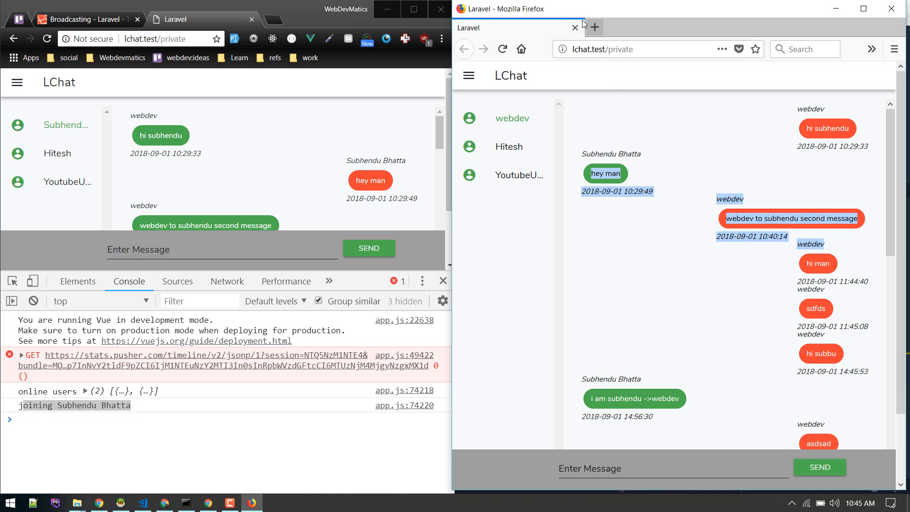
left_click(593, 28)
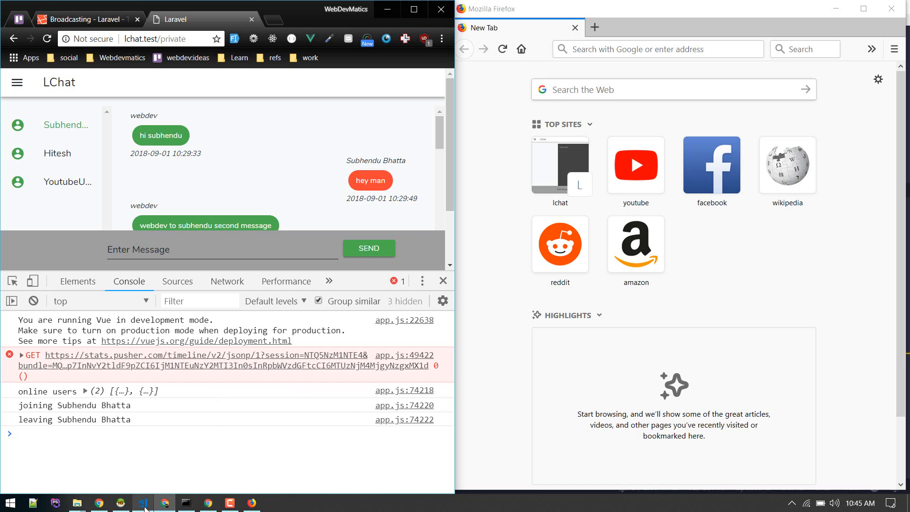
left_click(142, 502)
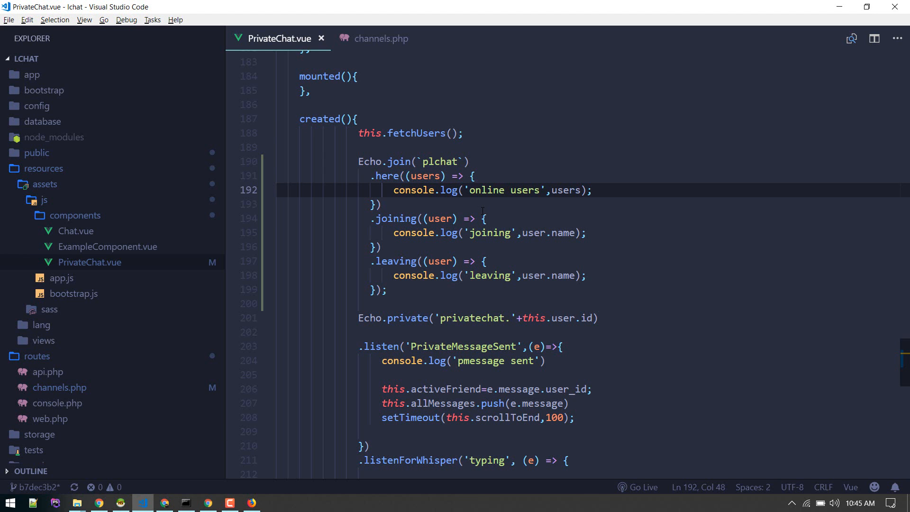
Add this.onlineFriends=users; on a new line inside the here() callback.
left_click(483, 218)
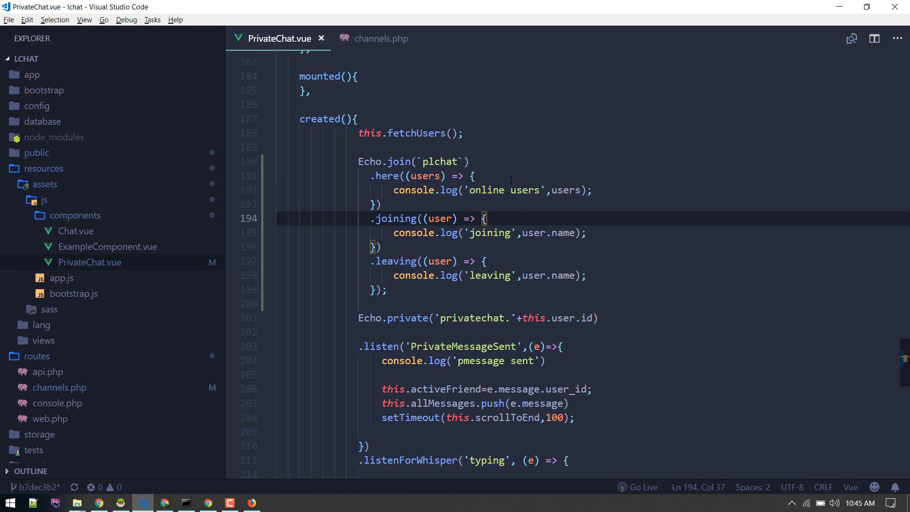
key("enter")
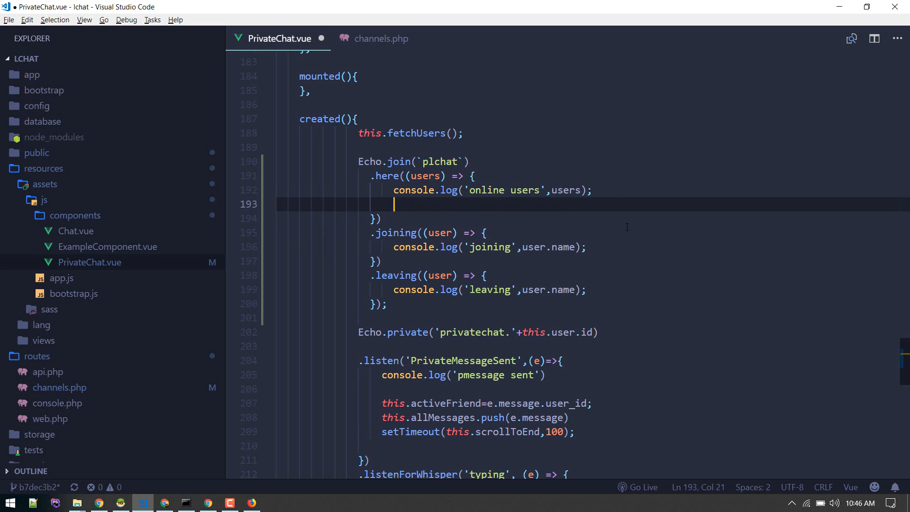
type("this.onlineFr")
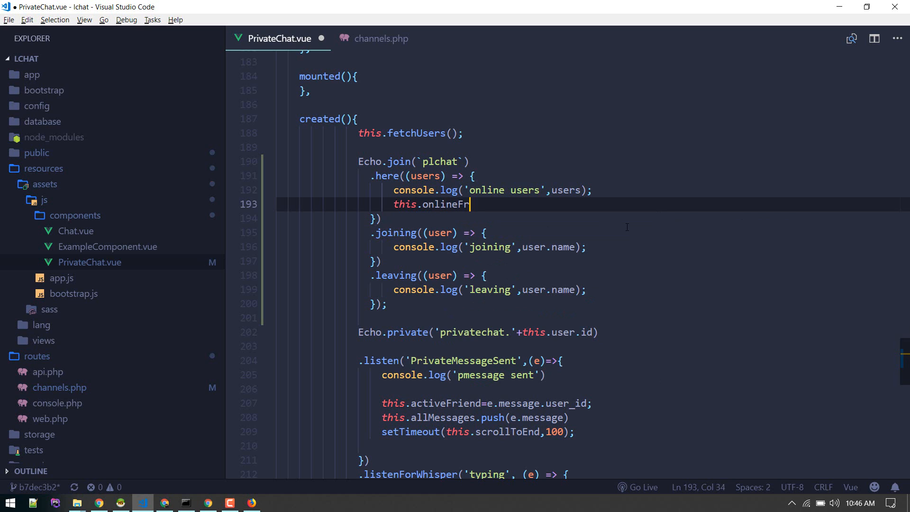
type("iends=")
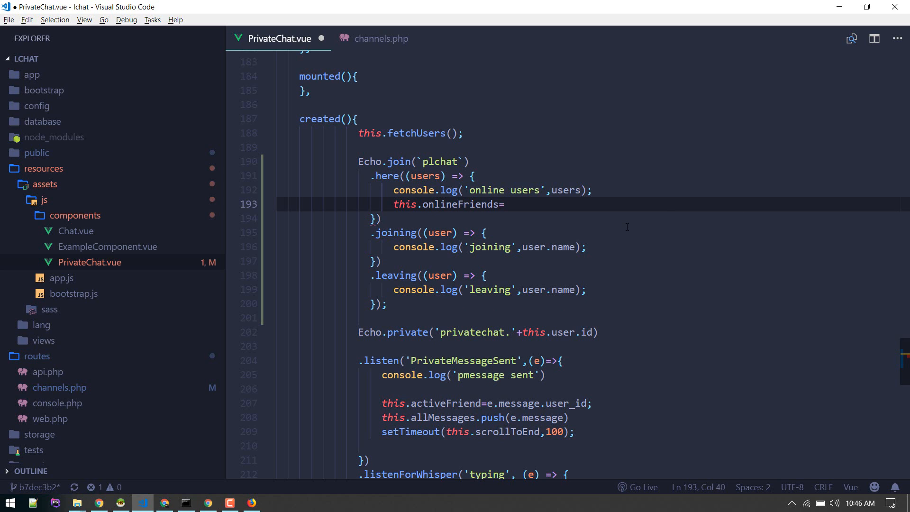
type("users;")
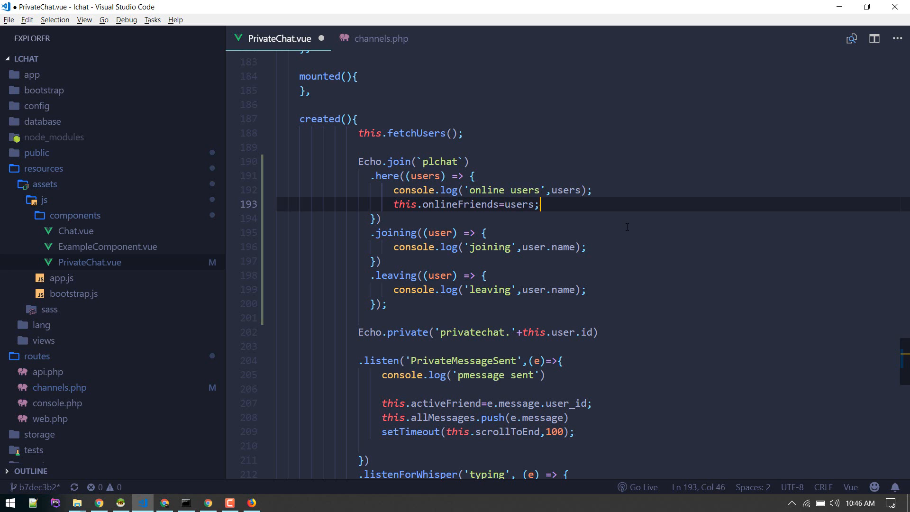
Rename the duplicate allMessages data entry to onlineFriends:[].
scroll("up", 3)
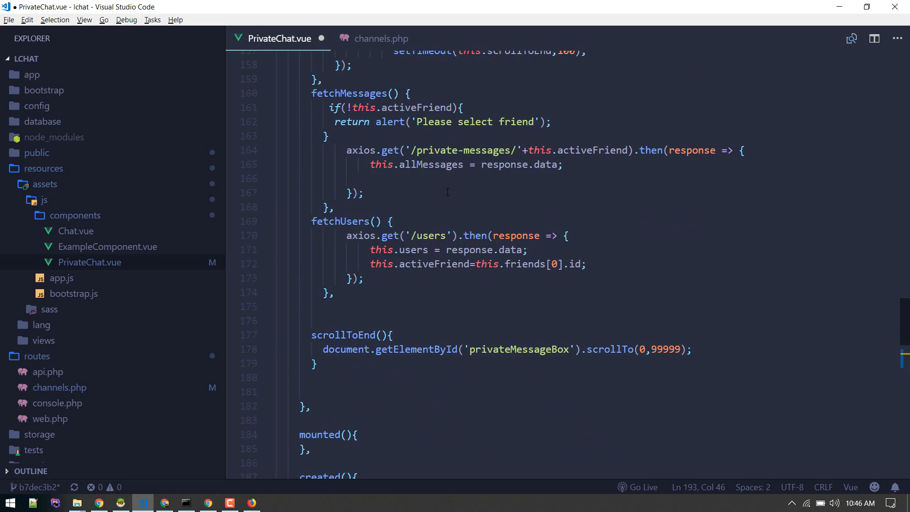
scroll("up", 3)
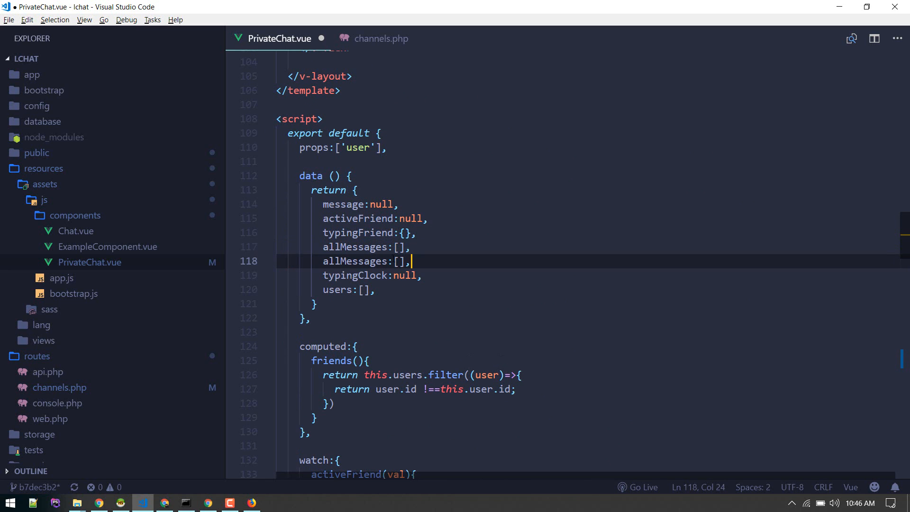
type("o:[],")
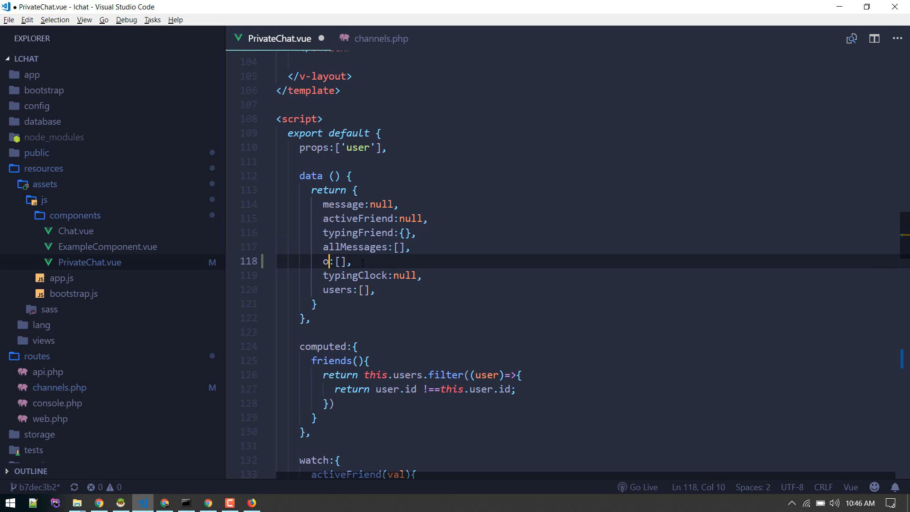
type("nlineFri")
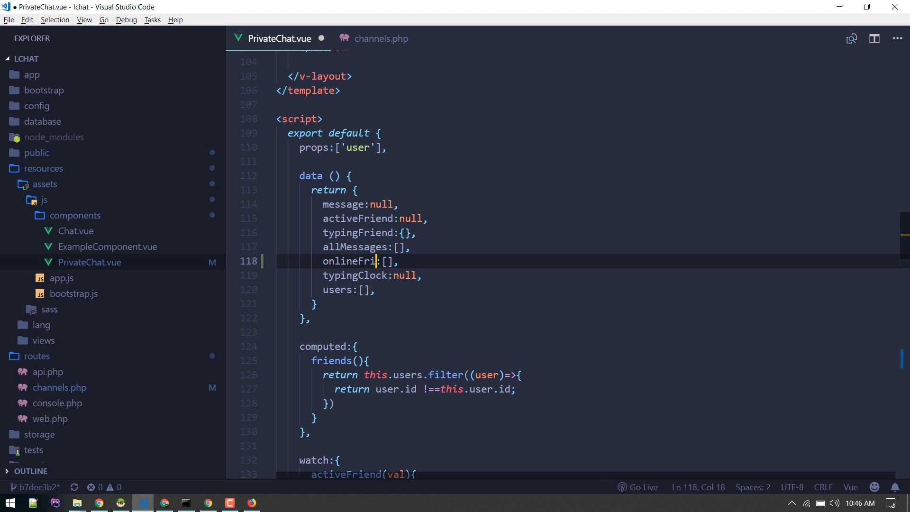
type("ends")
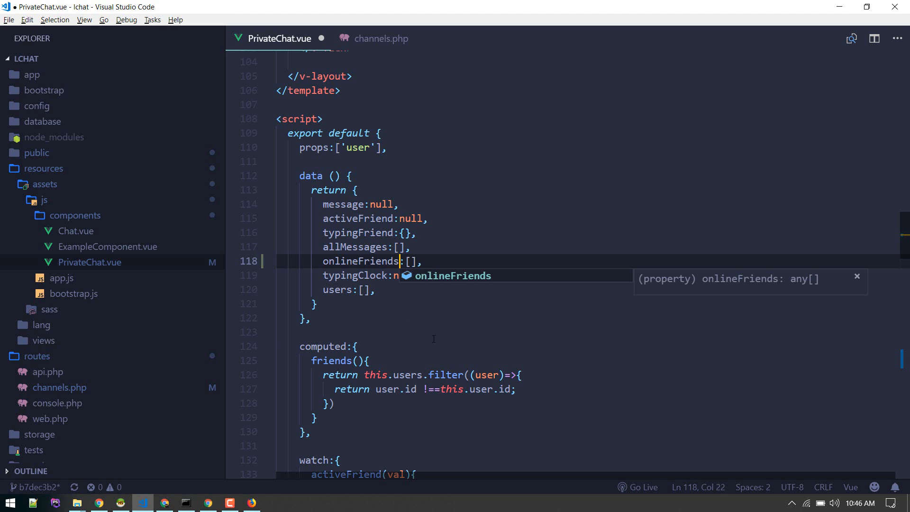
scroll("down", 3)
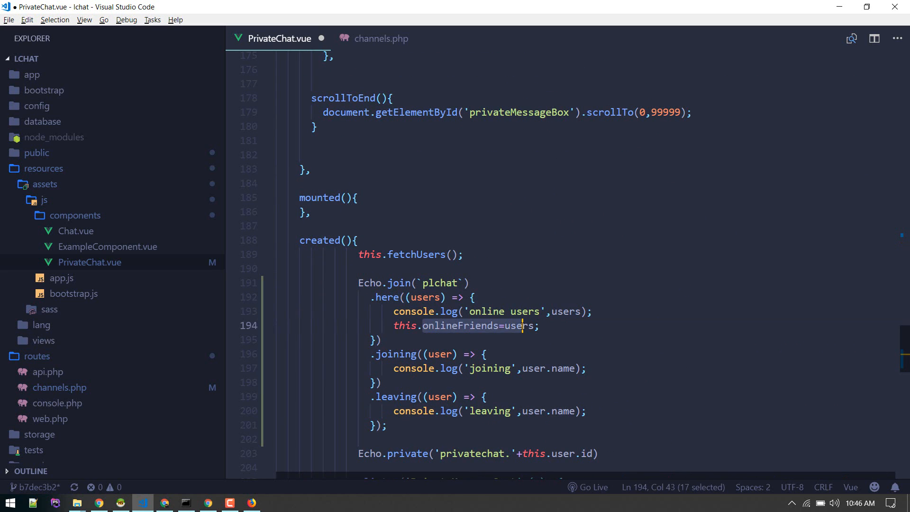
Push the joining user onto this.onlineFriends in the joining callback.
double_click(520, 326)
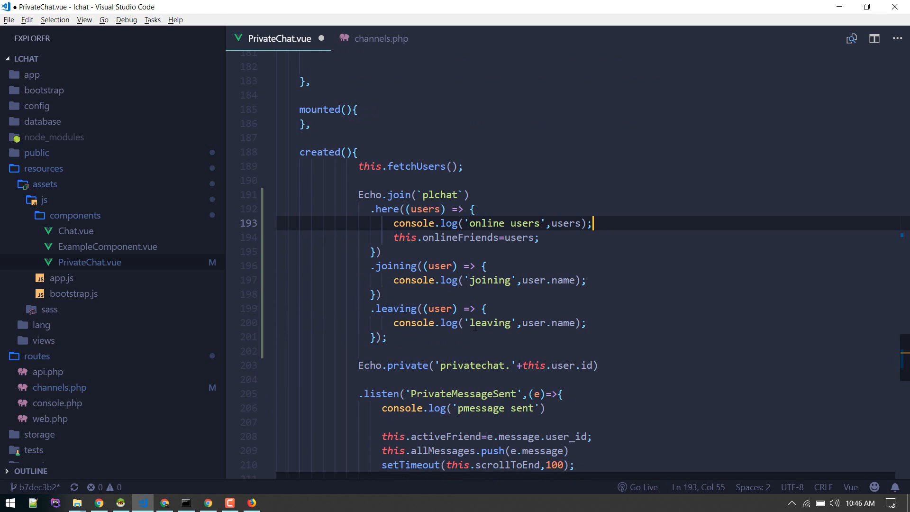
left_click(486, 266)
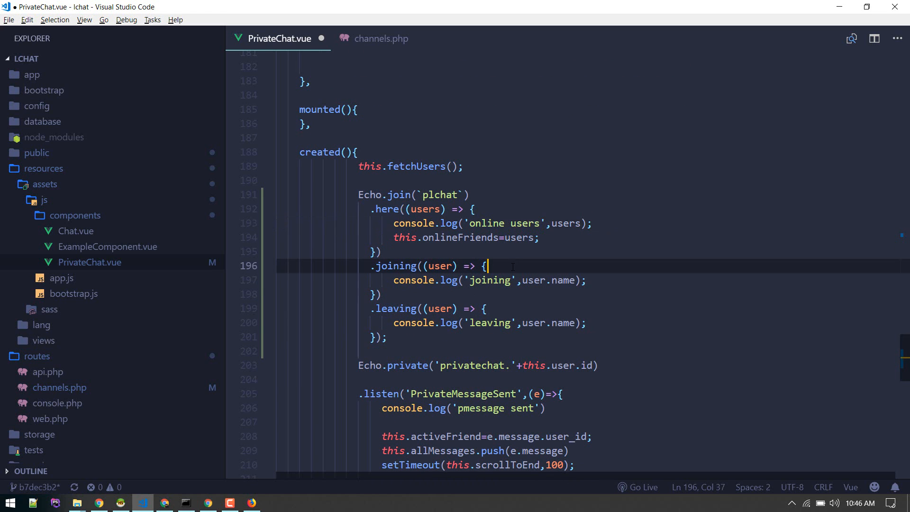
key("Enter")
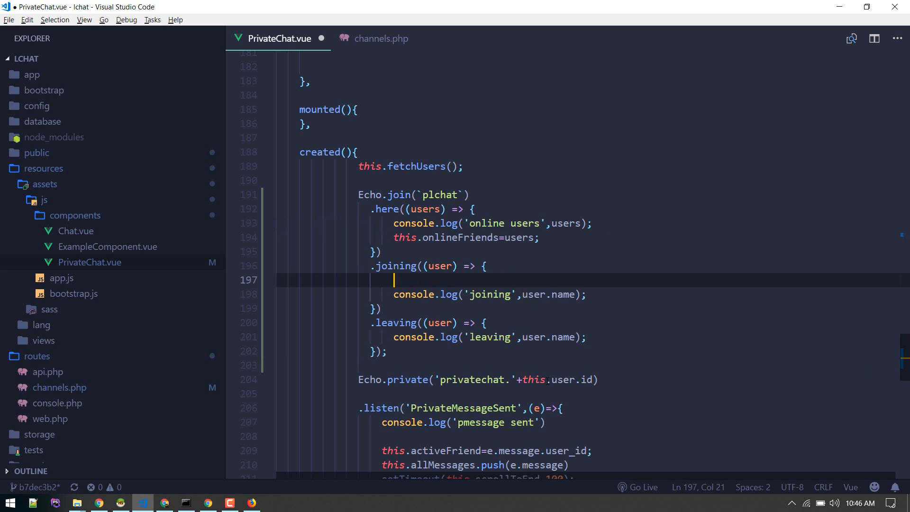
type("this.onlineFriends.push(")
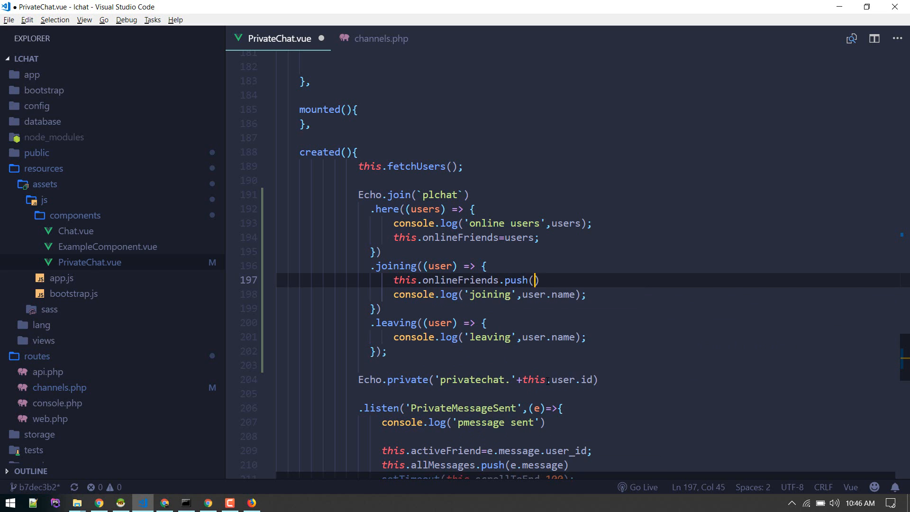
type("user")
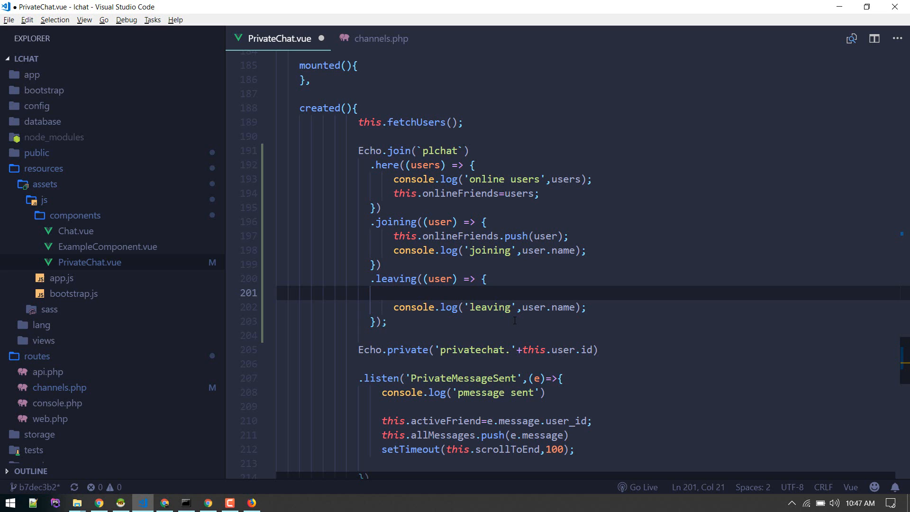
type("this.")
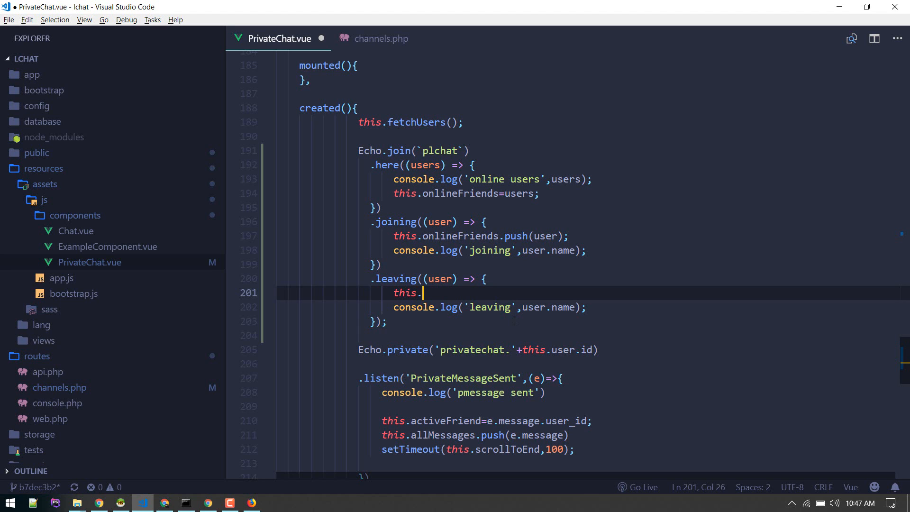
type("onlineFriends.splice(")
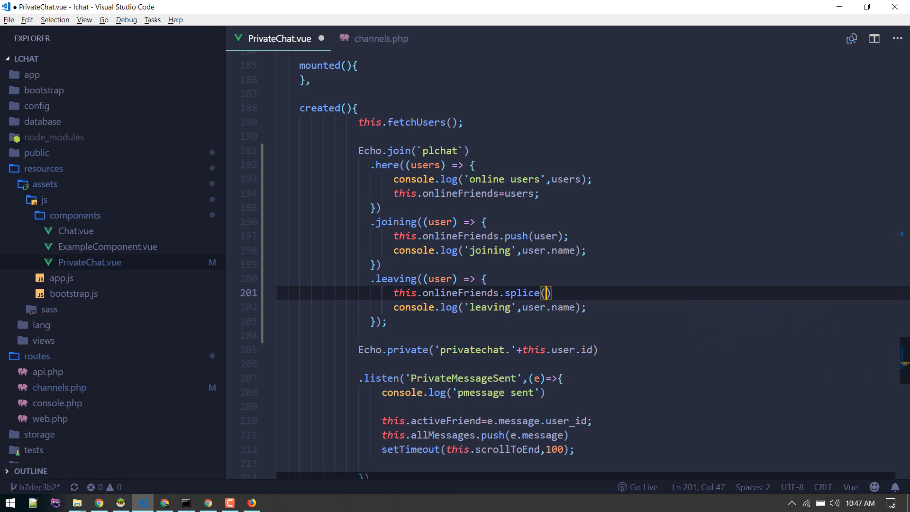
In the leaving callback, splice the user out via this.onlineFriends.indexOf(user).
type("this.")
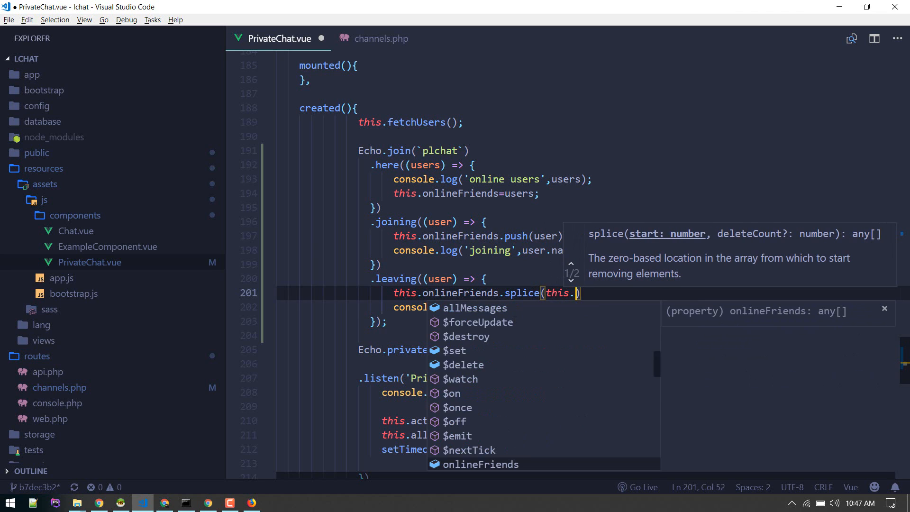
type("onlineFriends.")
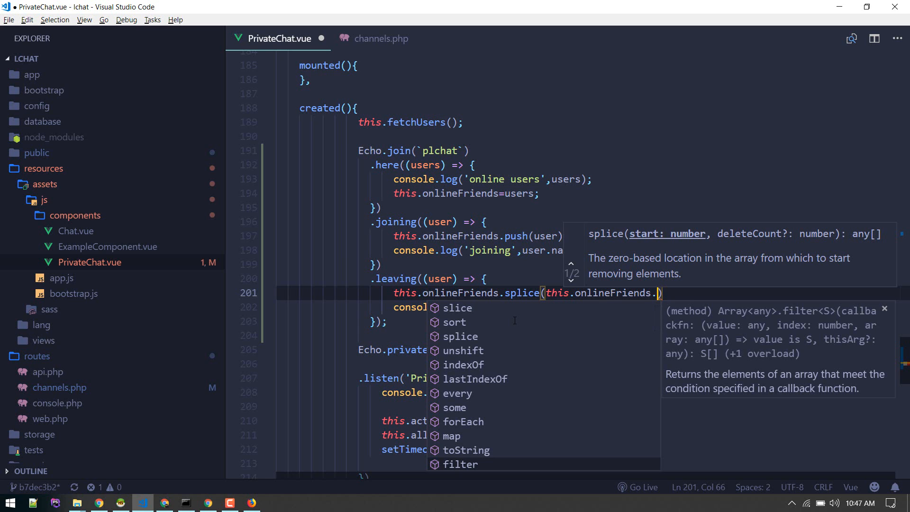
type("indexOf)")
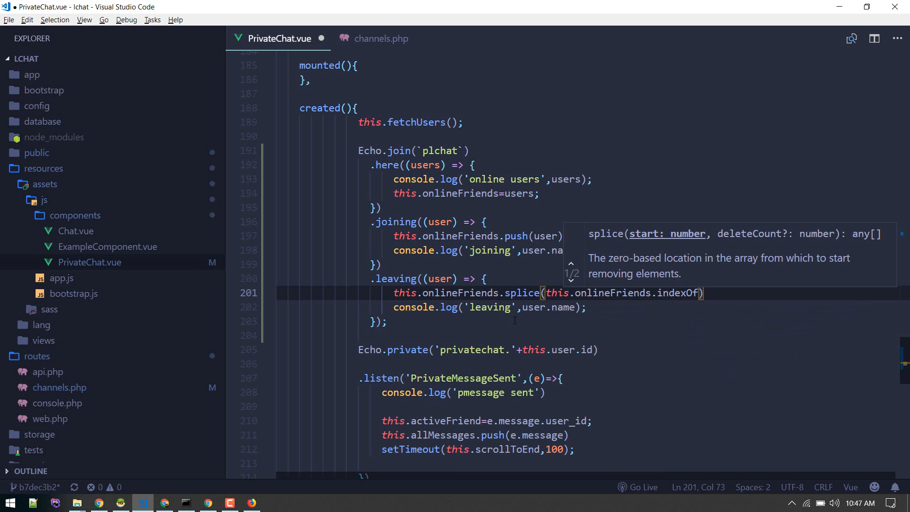
type("(")
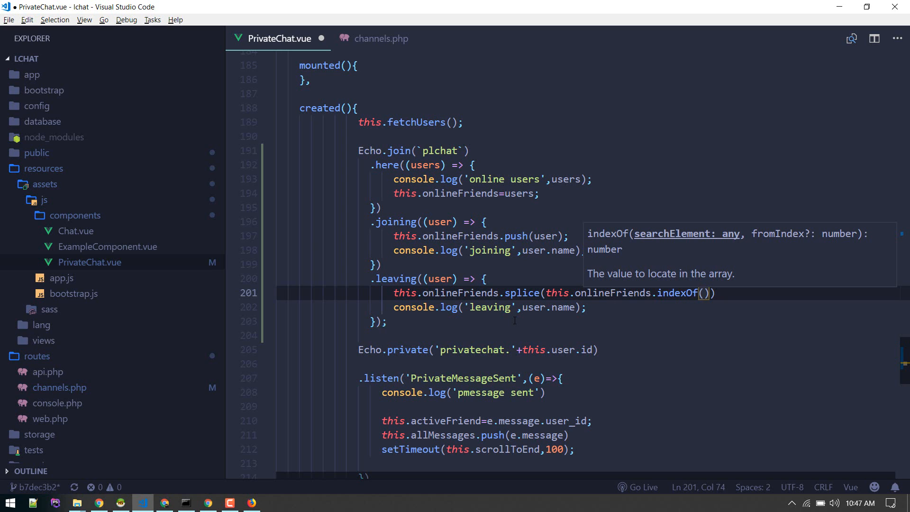
type("user")
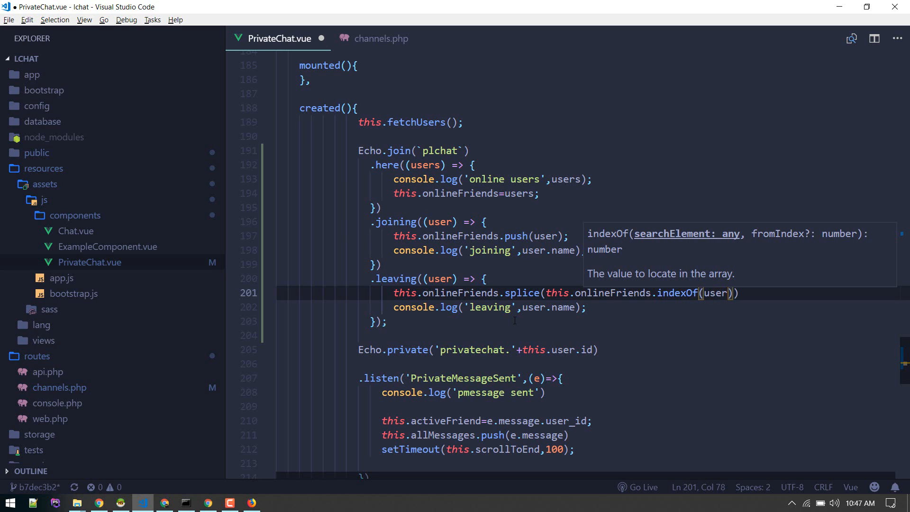
type(",1")
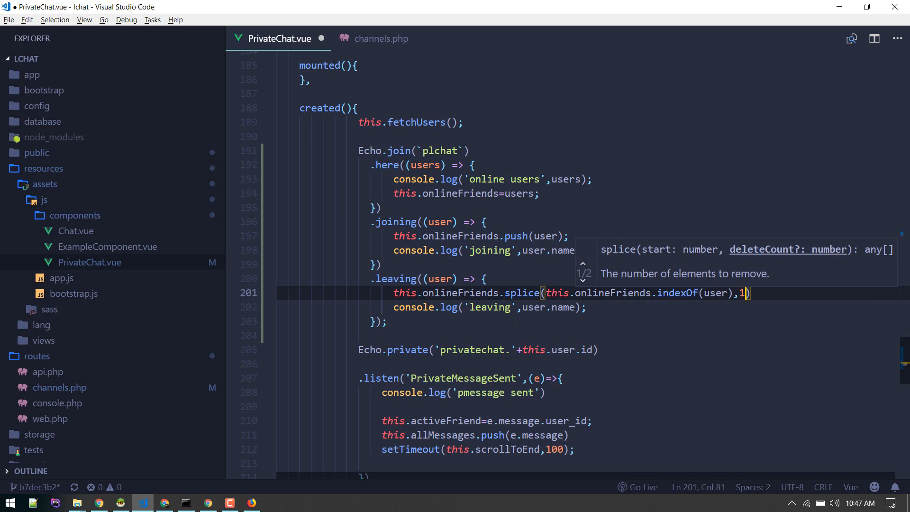
type(");")
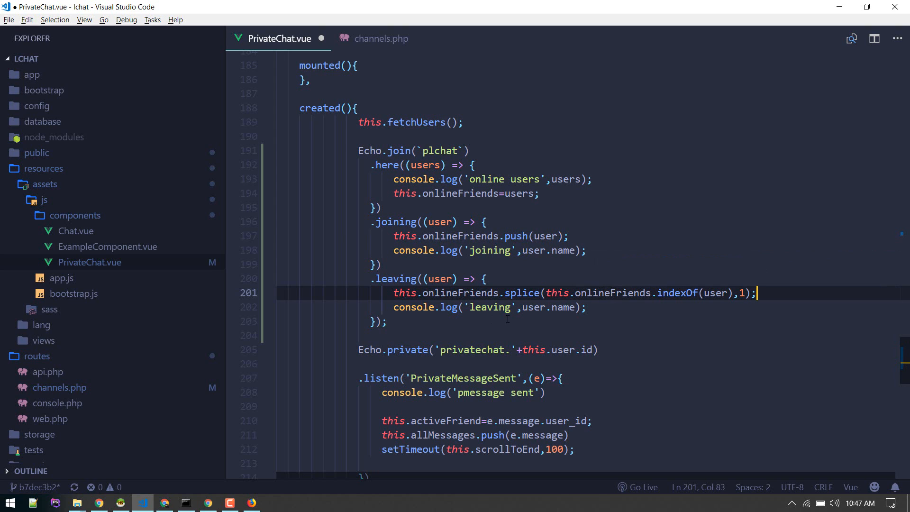
double_click(546, 236)
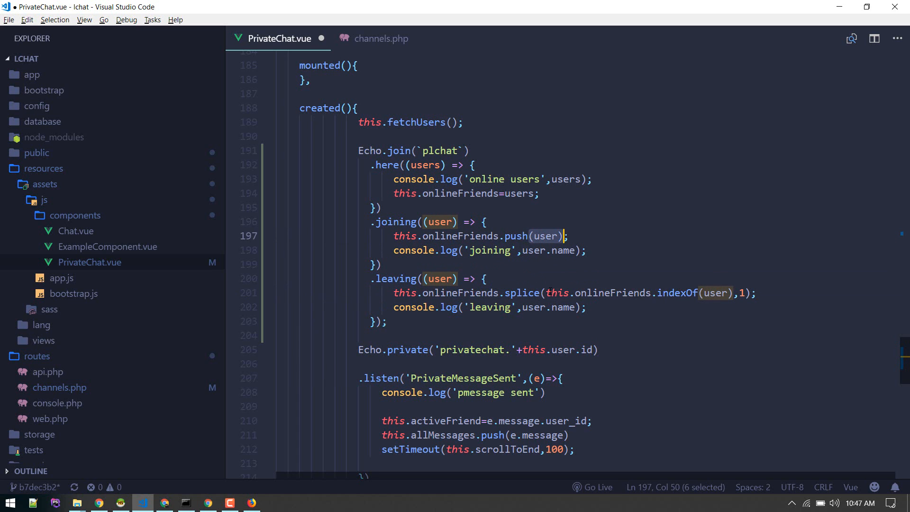
left_click(579, 308)
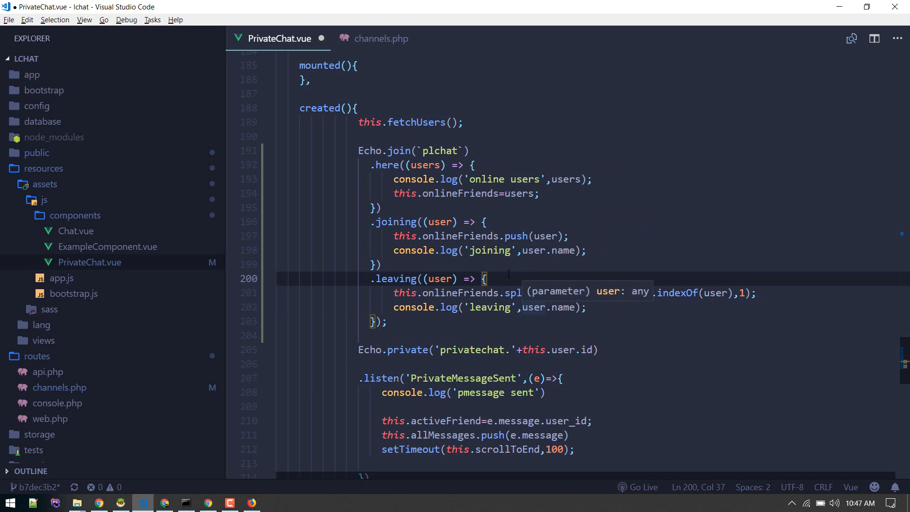
Replace 'friends' with 'onlineFriends' in the template's v-for on line 6.
scroll("up", 3)
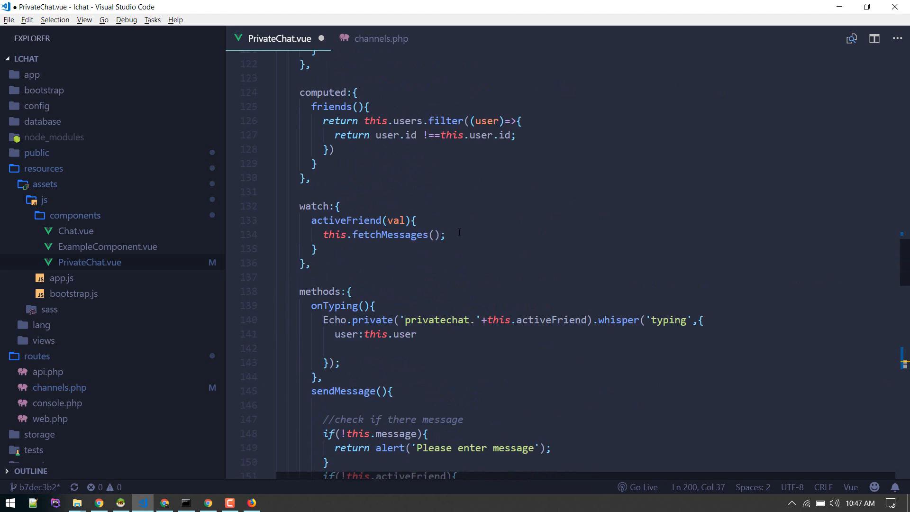
scroll("up", 3)
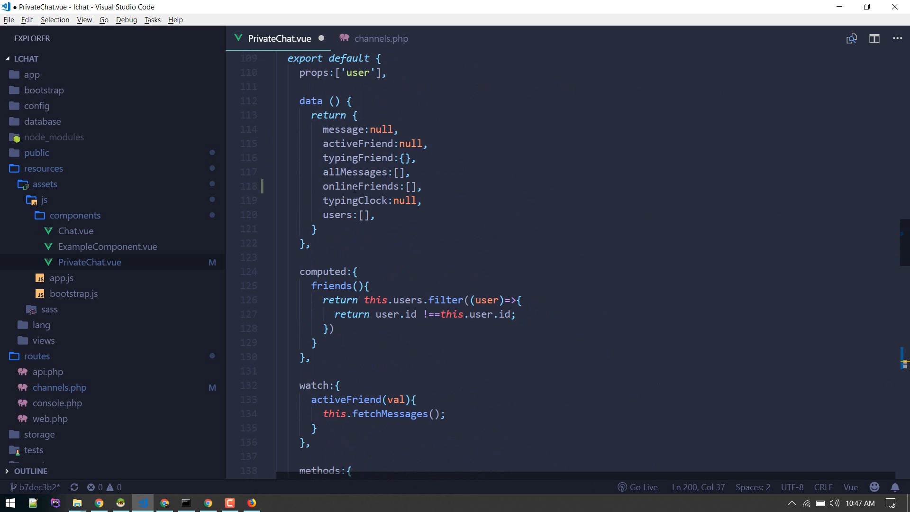
scroll("down", 3)
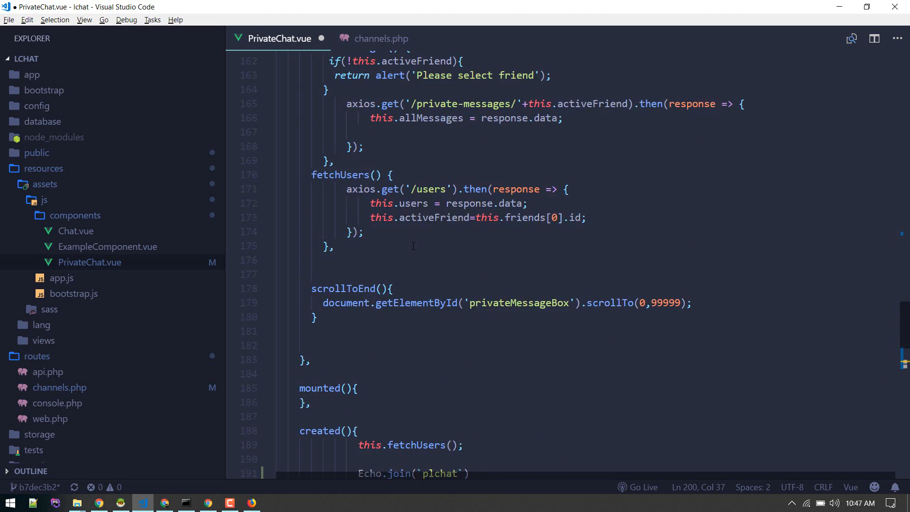
scroll("down", 3)
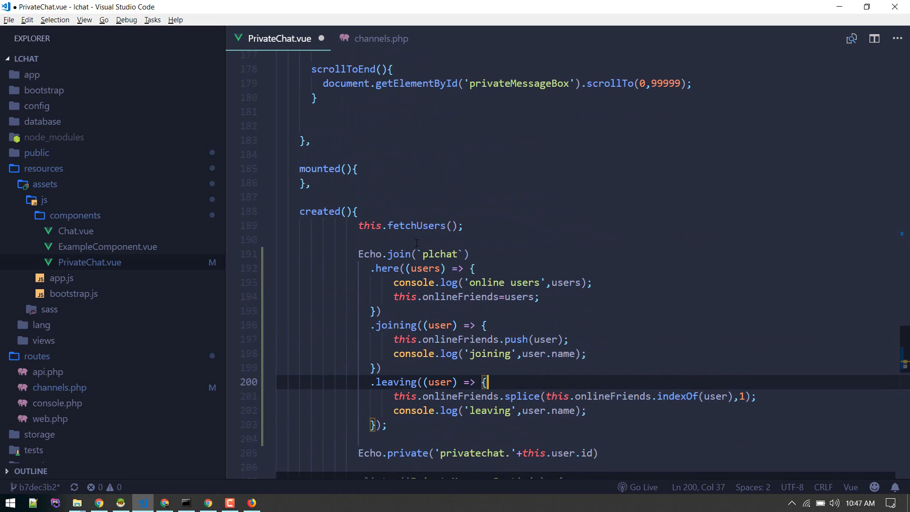
scroll("up", 3)
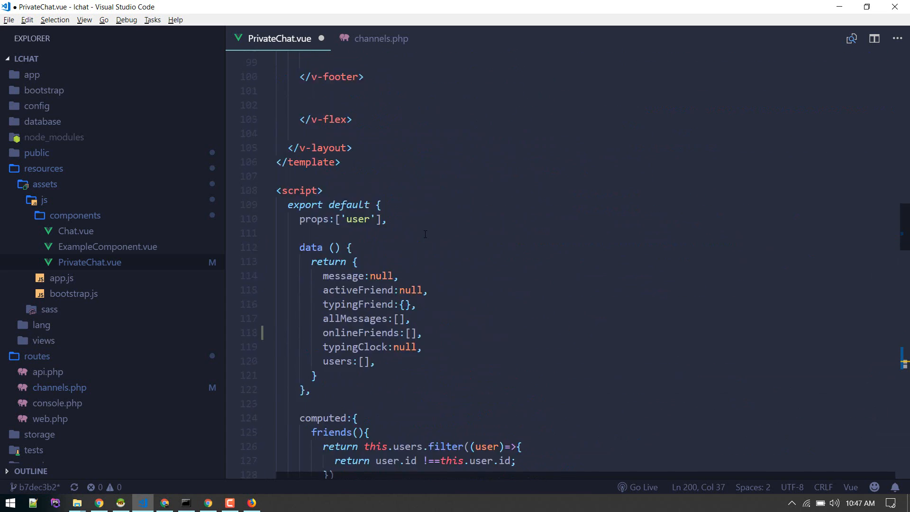
scroll("up", 3)
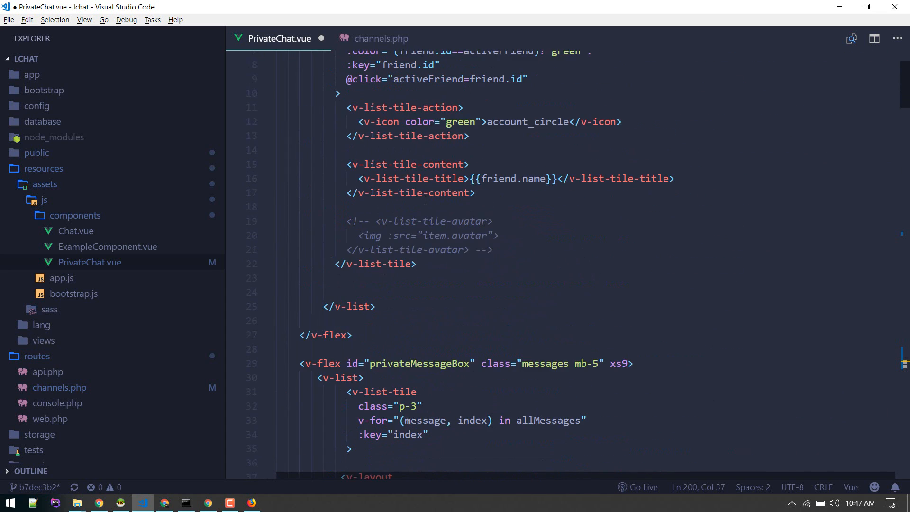
scroll("up", 3)
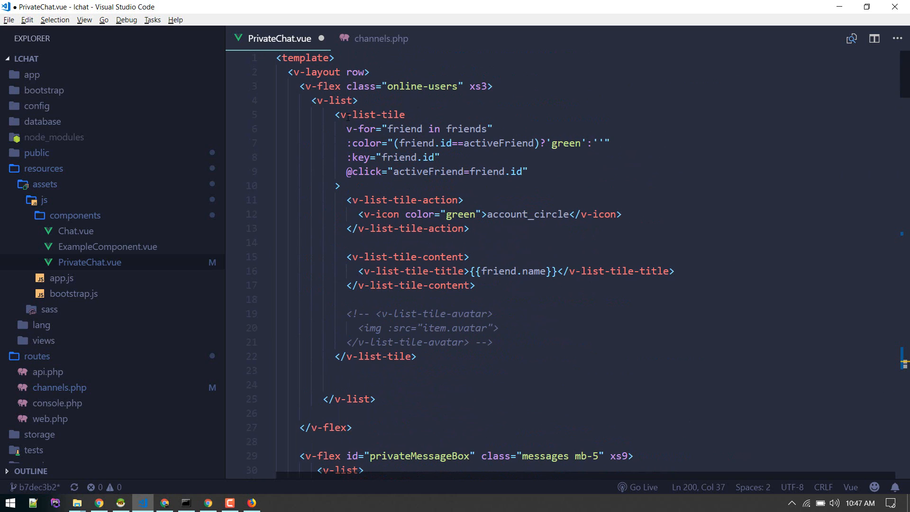
left_click(333, 100)
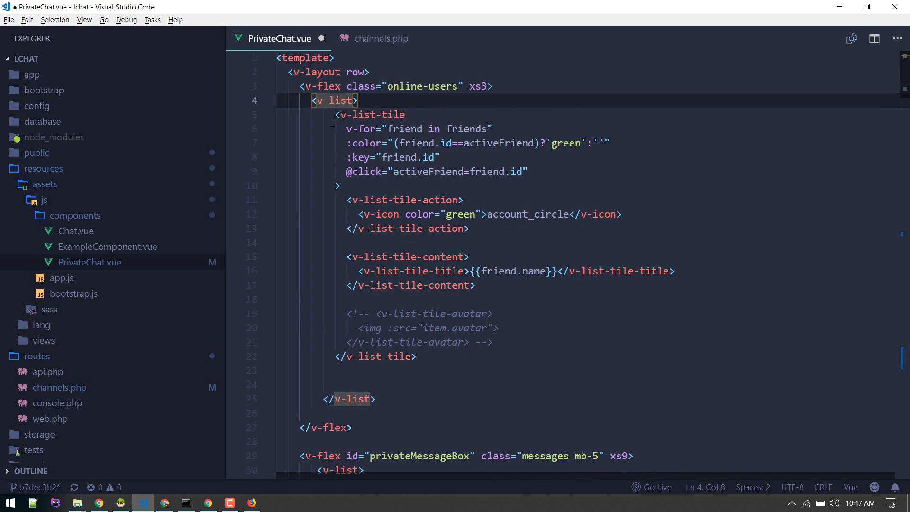
double_click(466, 128)
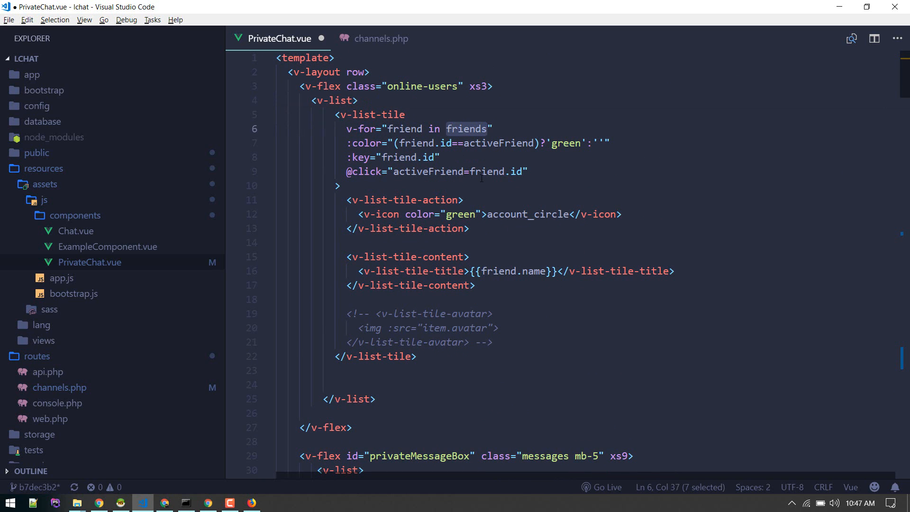
type("online")
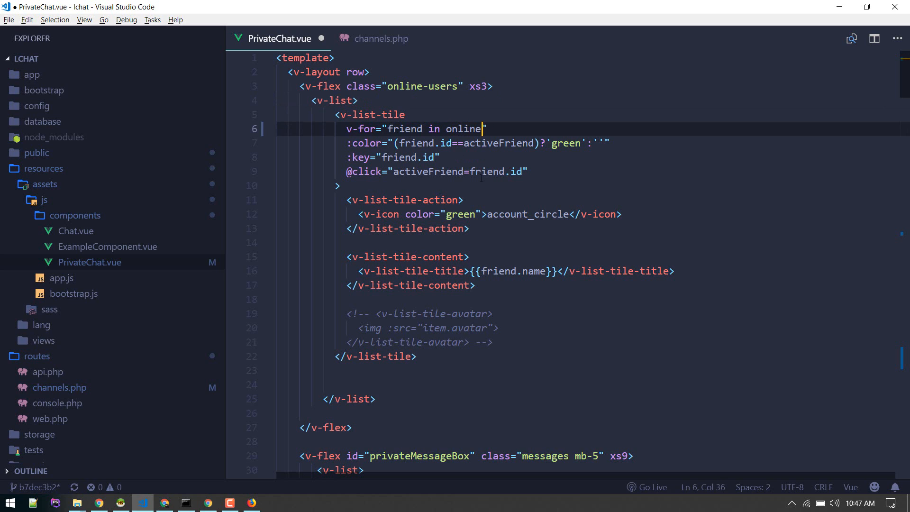
type("F")
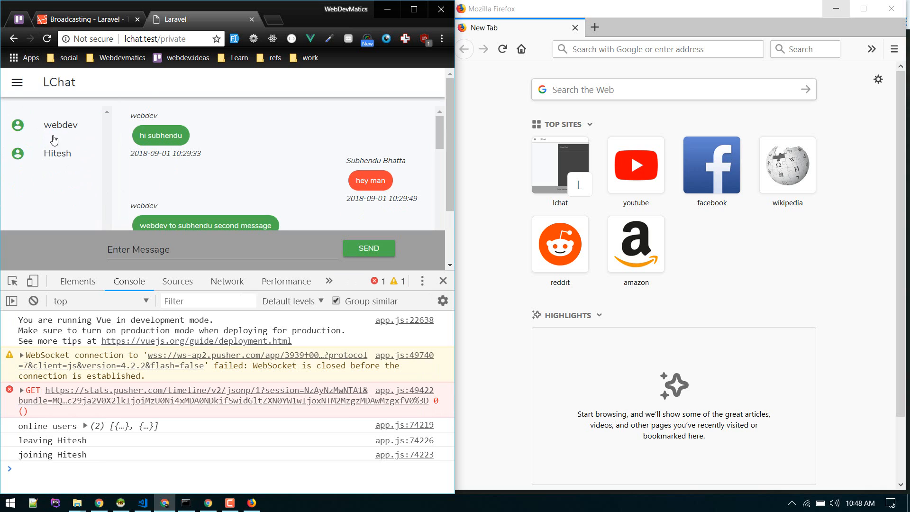
mouse_move(70, 138)
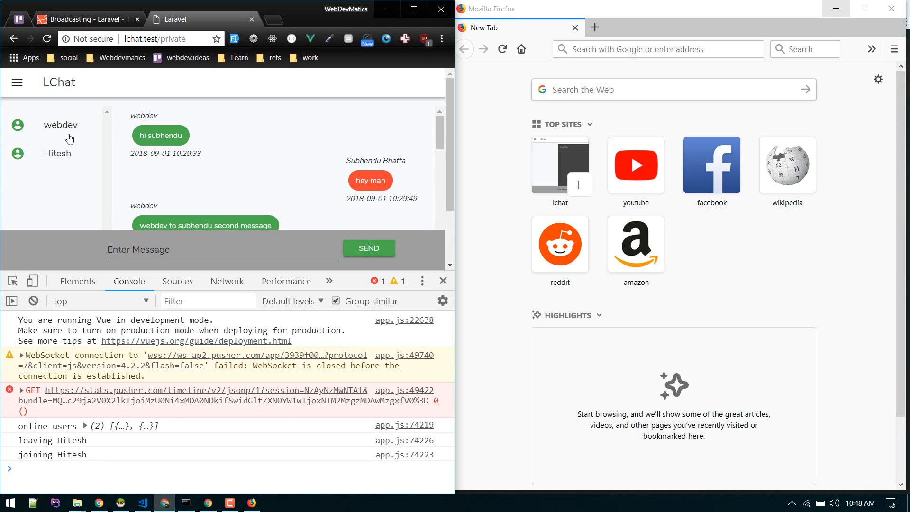
mouse_move(240, 54)
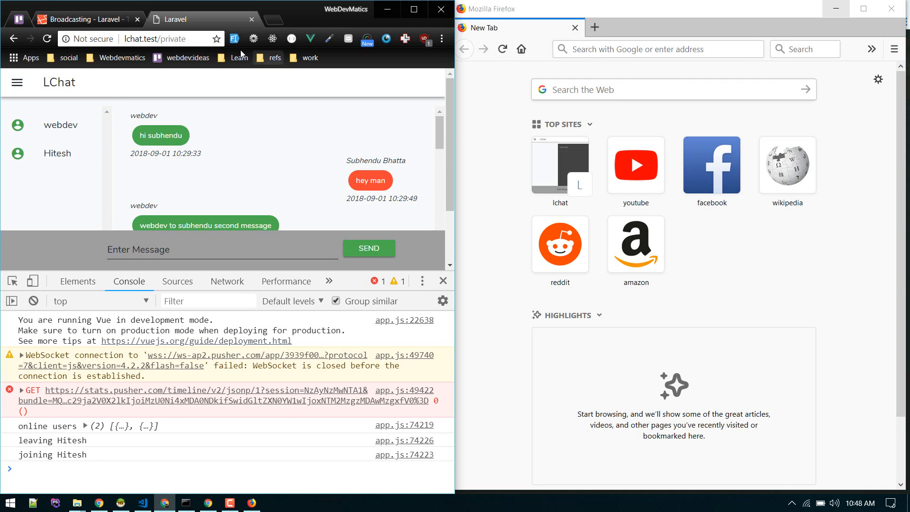
Load lchat.test/private in Firefox, reload it, and watch Subhendu join Chrome's list.
left_click(154, 39)
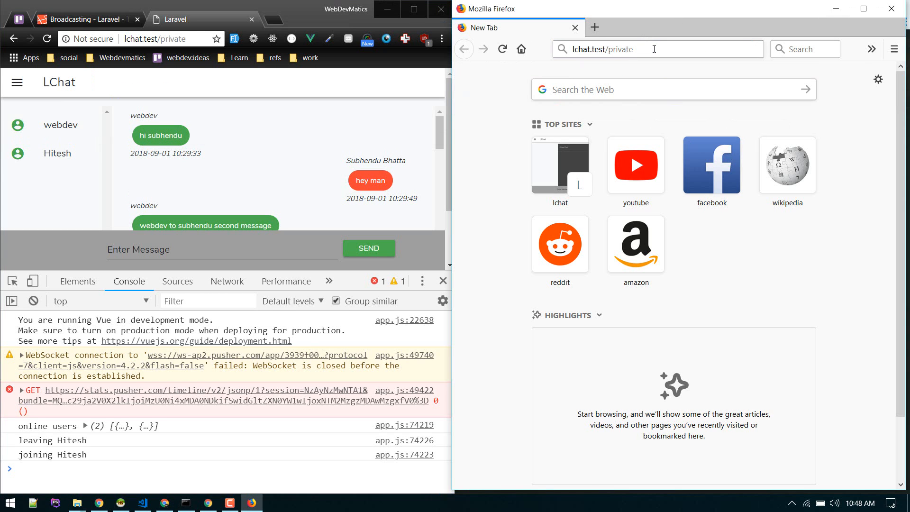
key("Return")
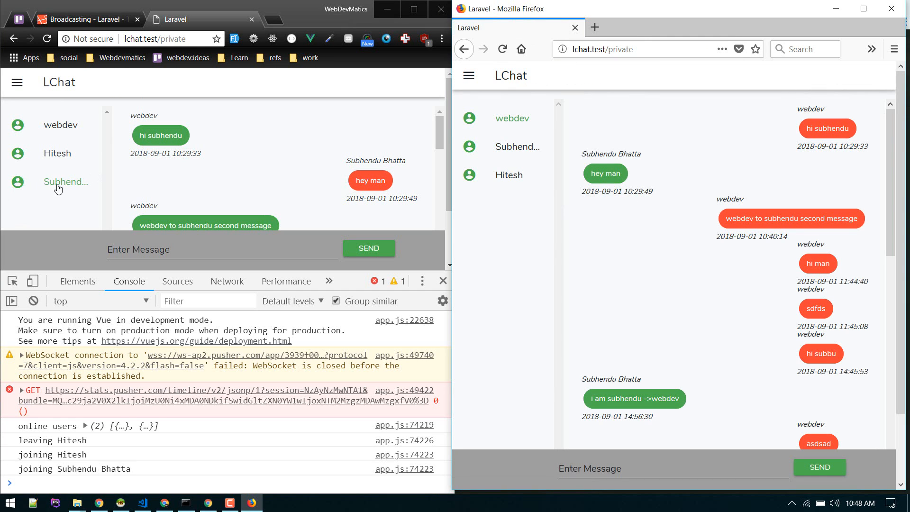
left_click(502, 49)
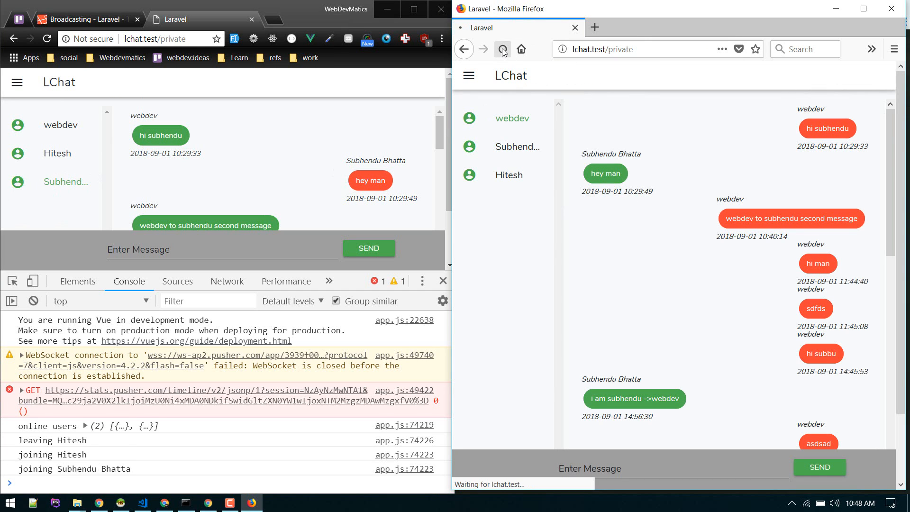
left_click(502, 49)
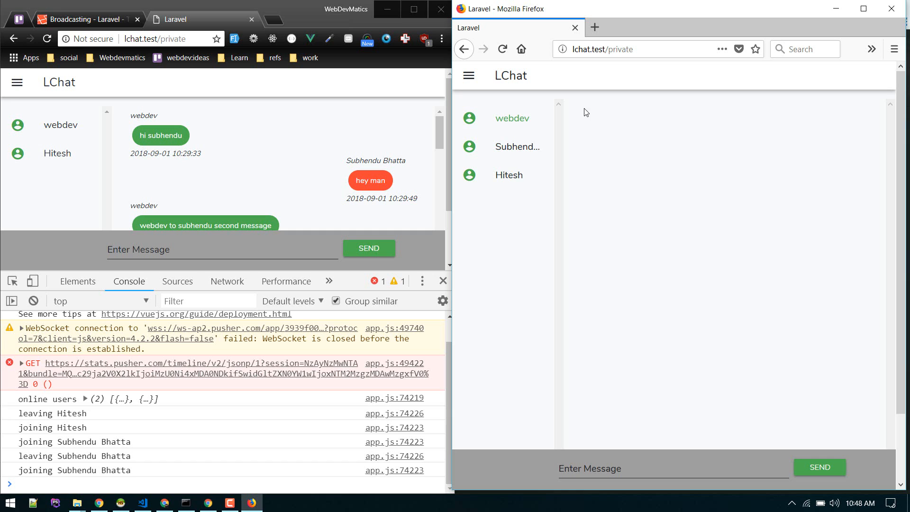
left_click(517, 147)
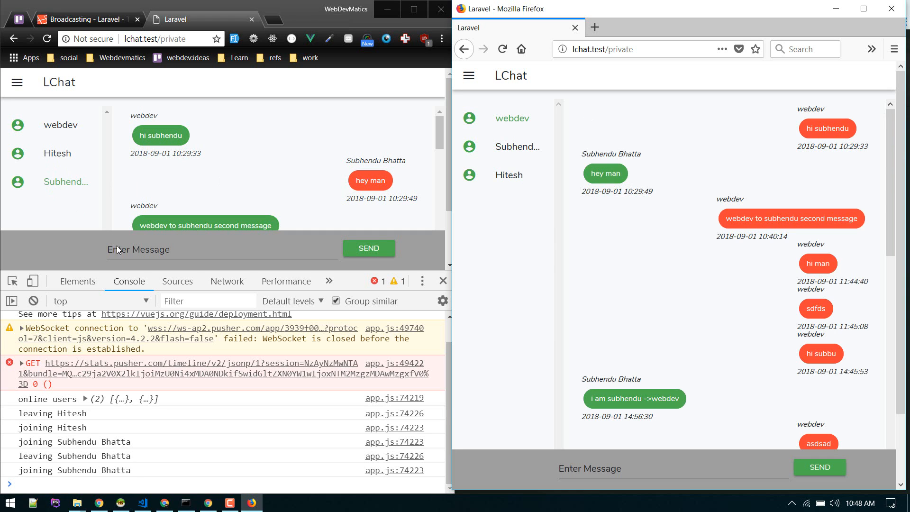
mouse_move(52, 170)
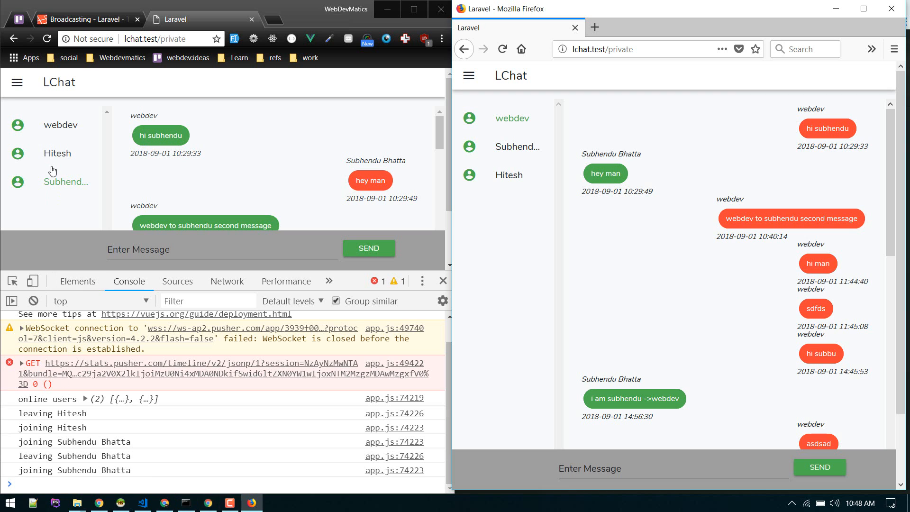
mouse_move(163, 503)
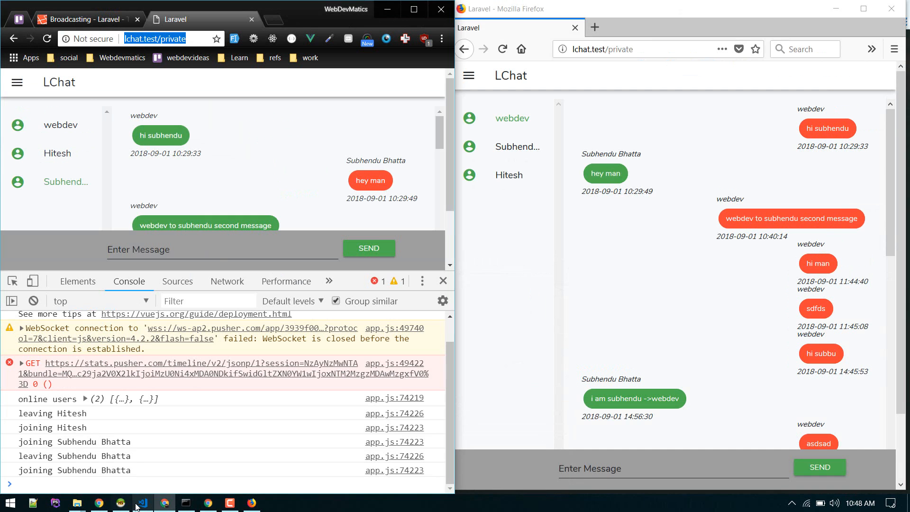
left_click(142, 502)
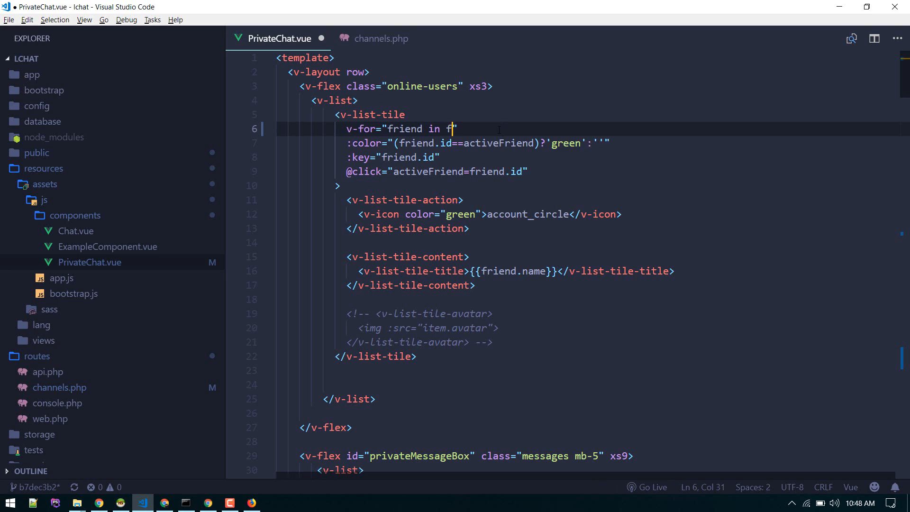
Revert the loop to 'friend in friends' and start the icon's :color="(onlineFriends)" binding.
type("riends")
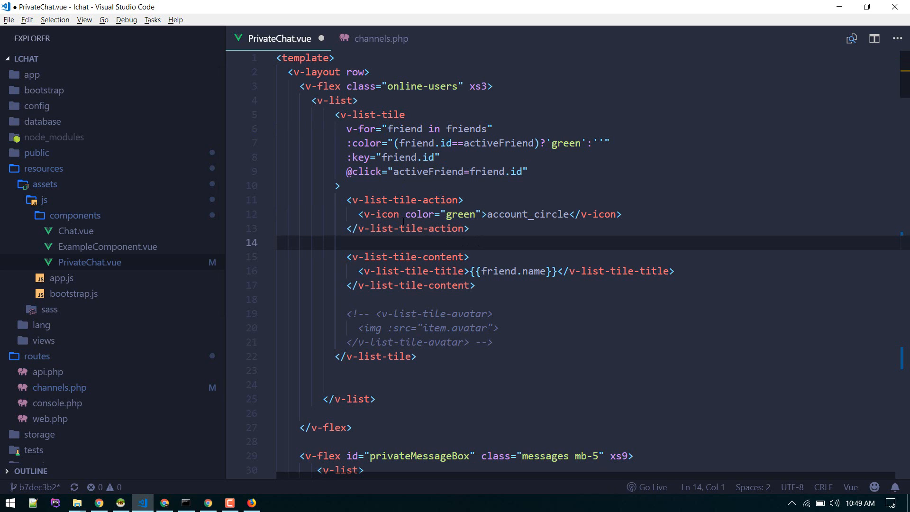
left_click(482, 215)
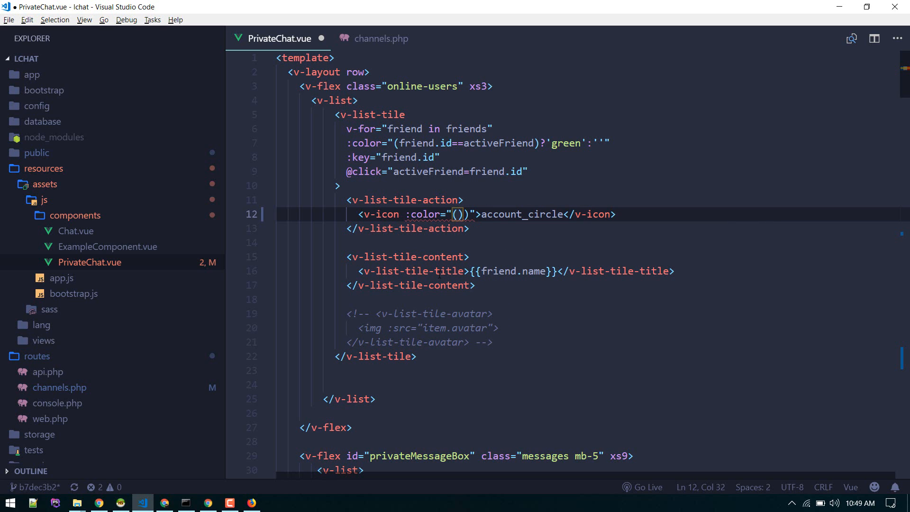
type("onlineFriends")
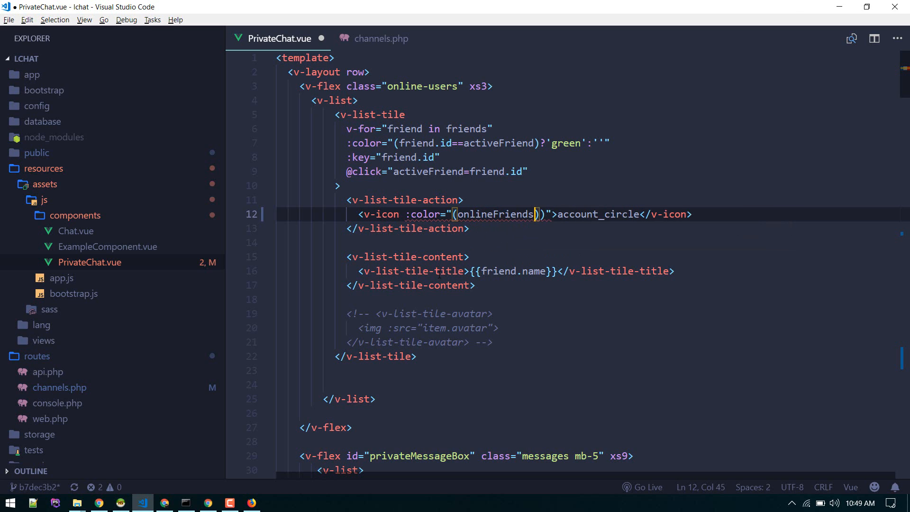
left_click(412, 129)
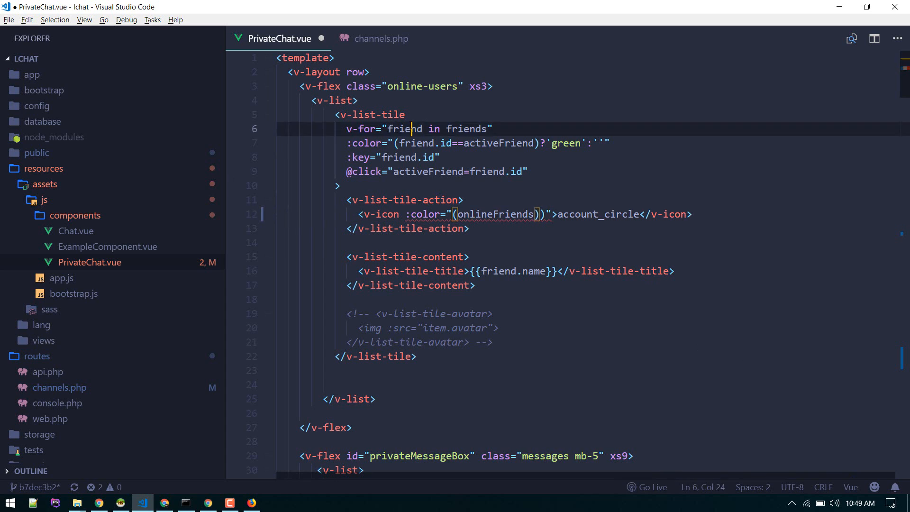
double_click(405, 129)
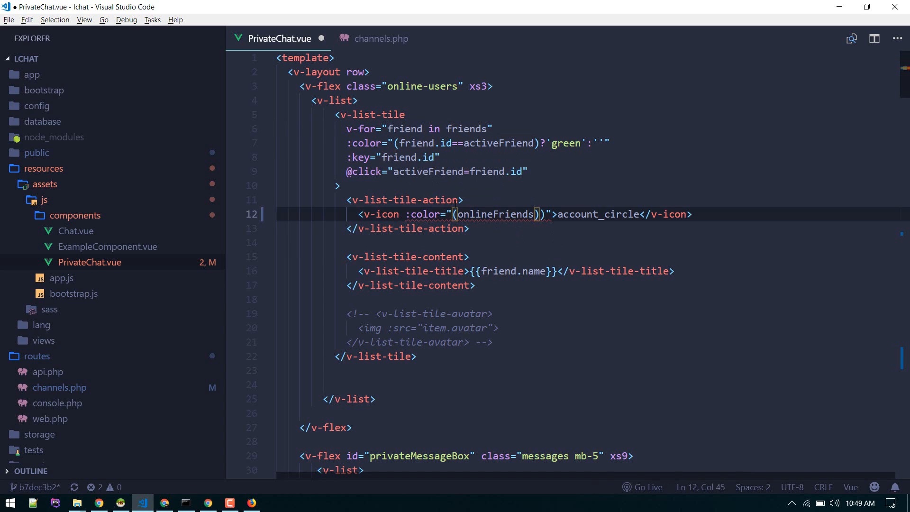
double_click(497, 214)
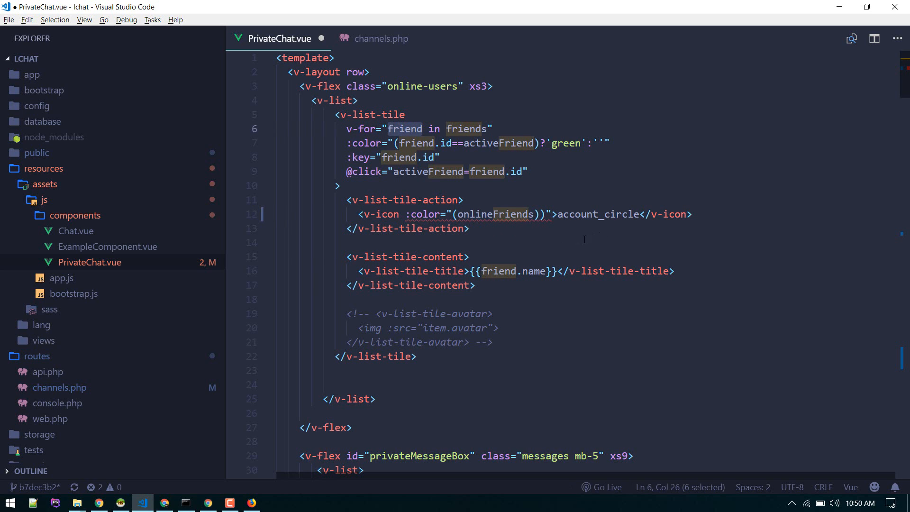
Extend the color binding to onlineFriends.find(onlineFriend=>onlineFriend.id===friend.id).
left_click(533, 214)
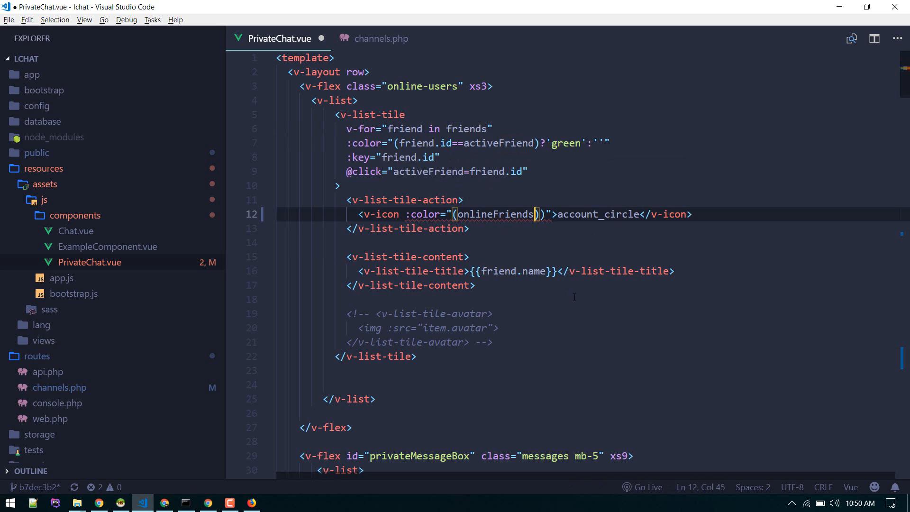
type(".find)")
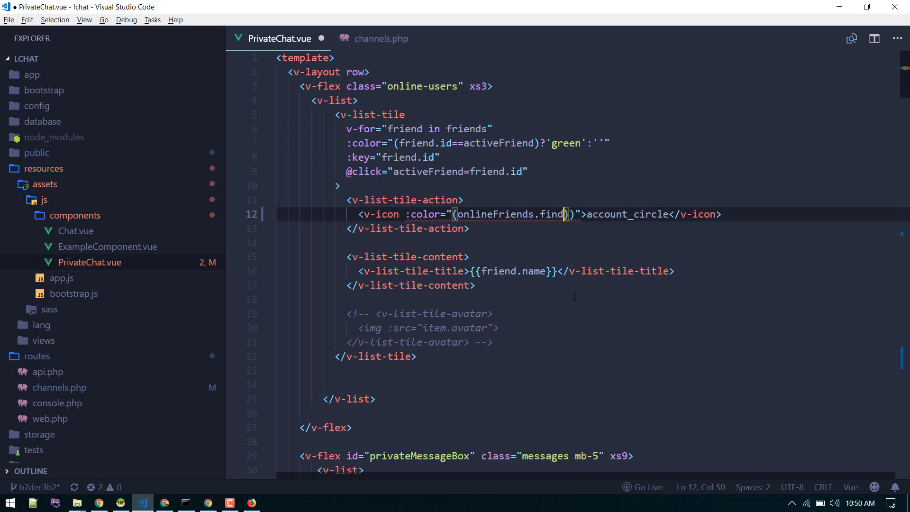
type("(")
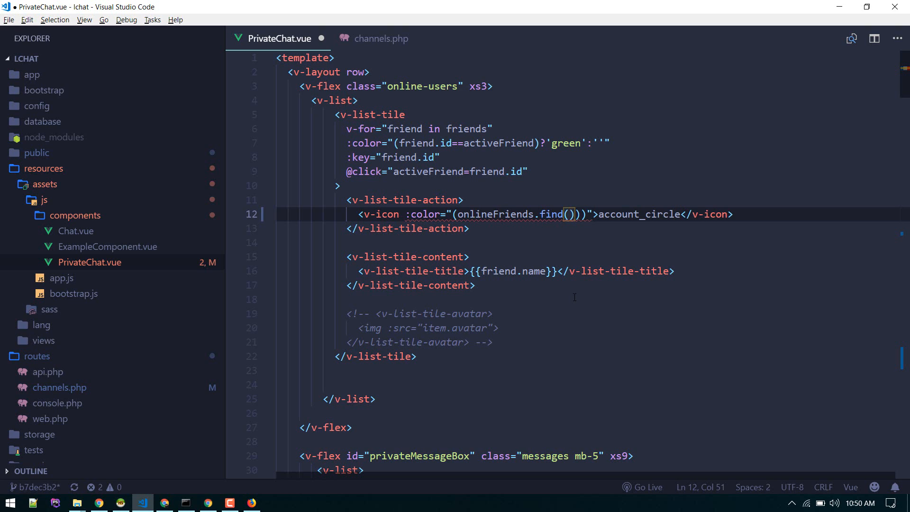
type("onlineFr")
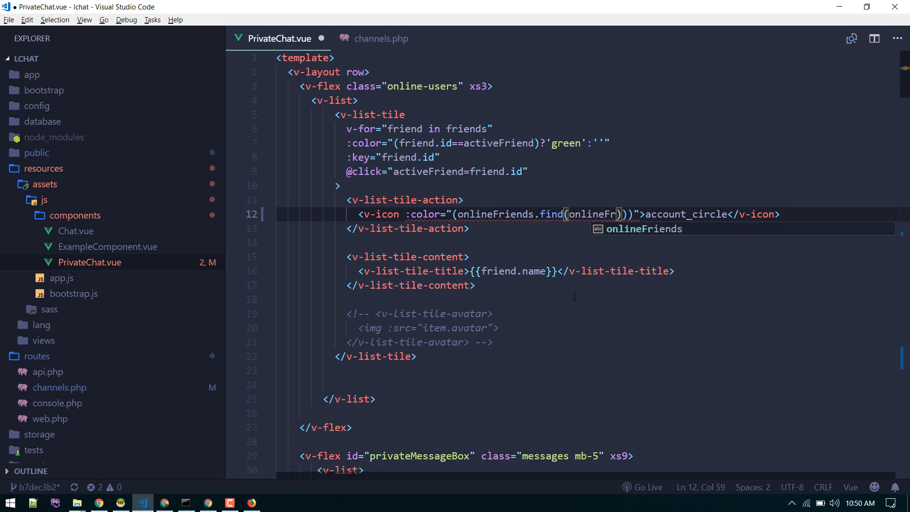
type("iends")
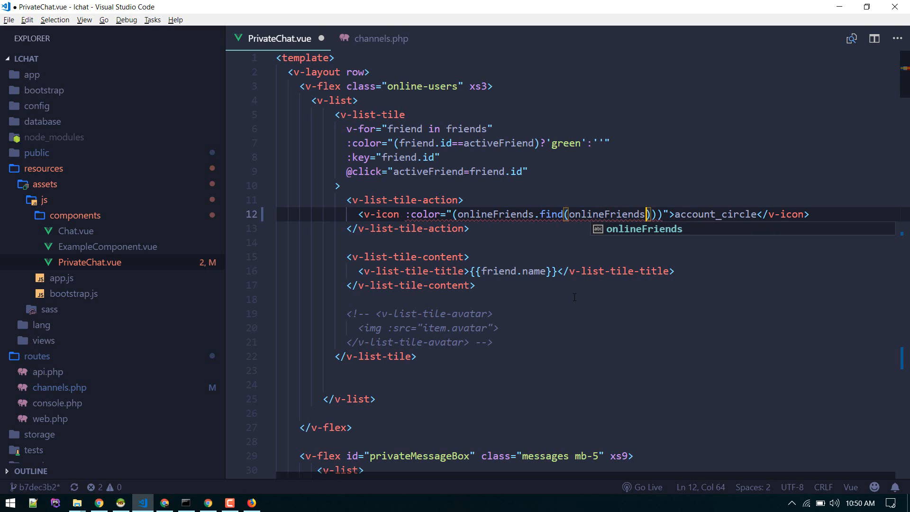
key("Backspace")
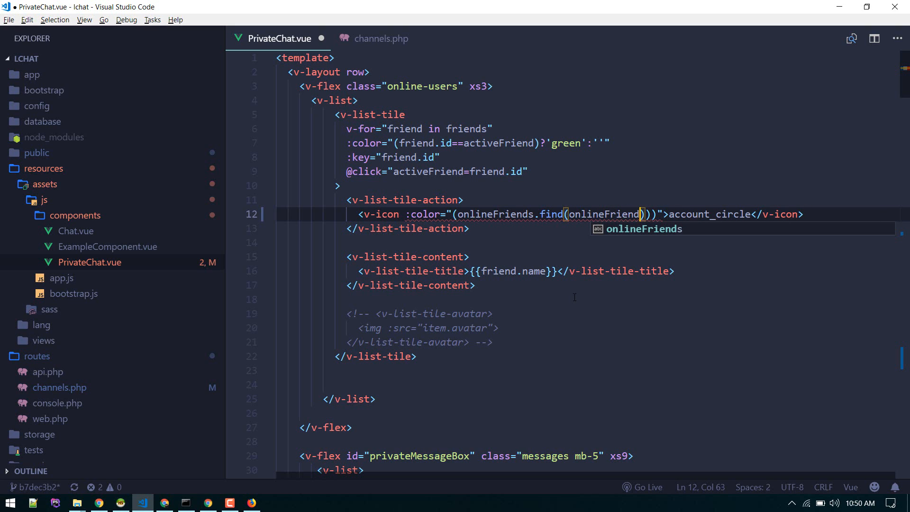
type("=>")
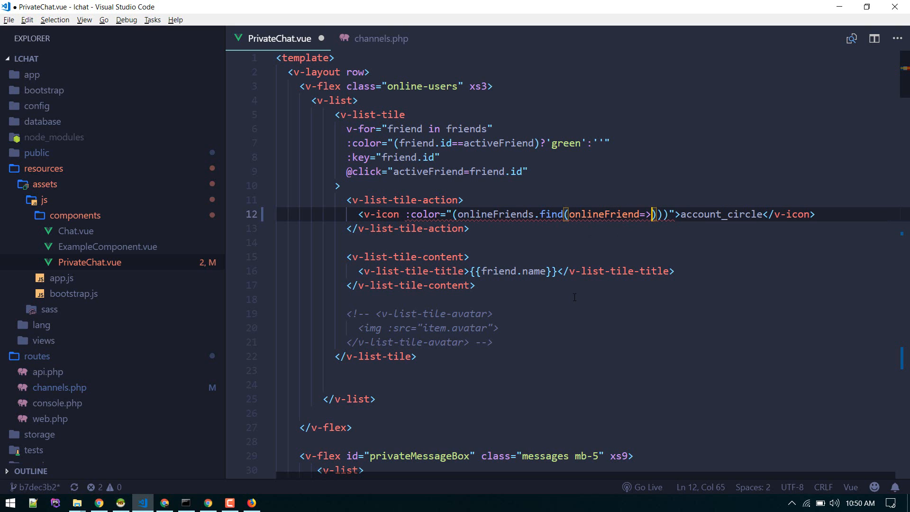
type("onl")
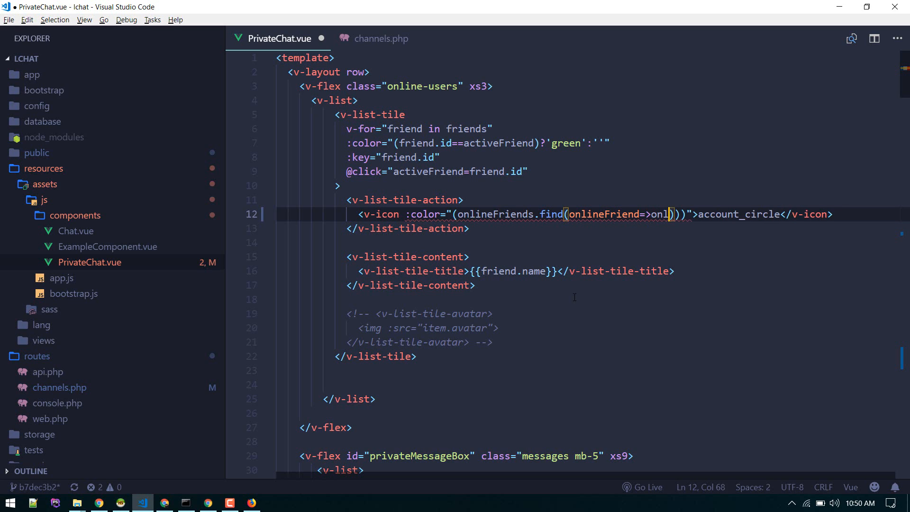
type("ineFriend")
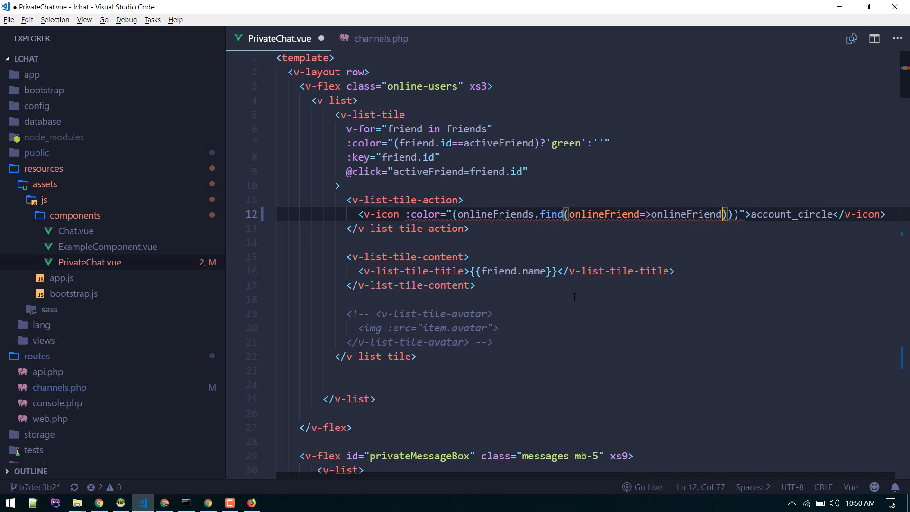
type(".id===")
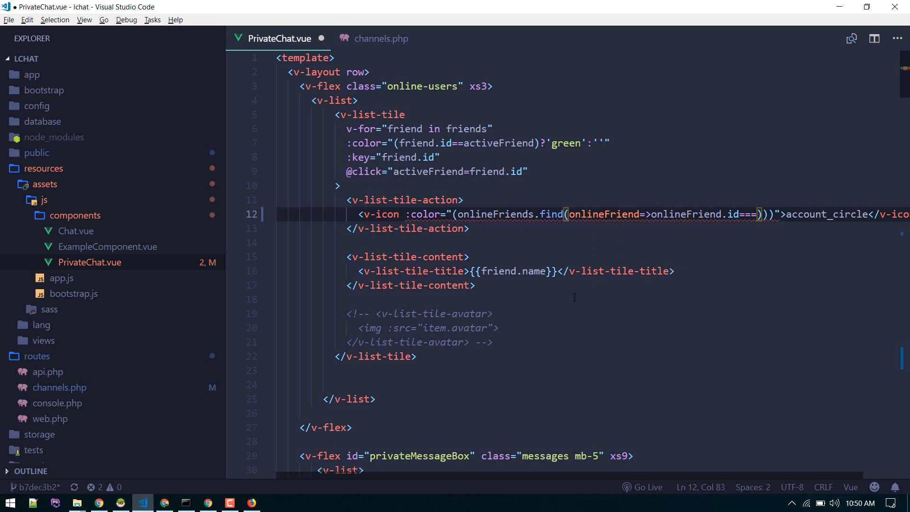
type("friend.id")
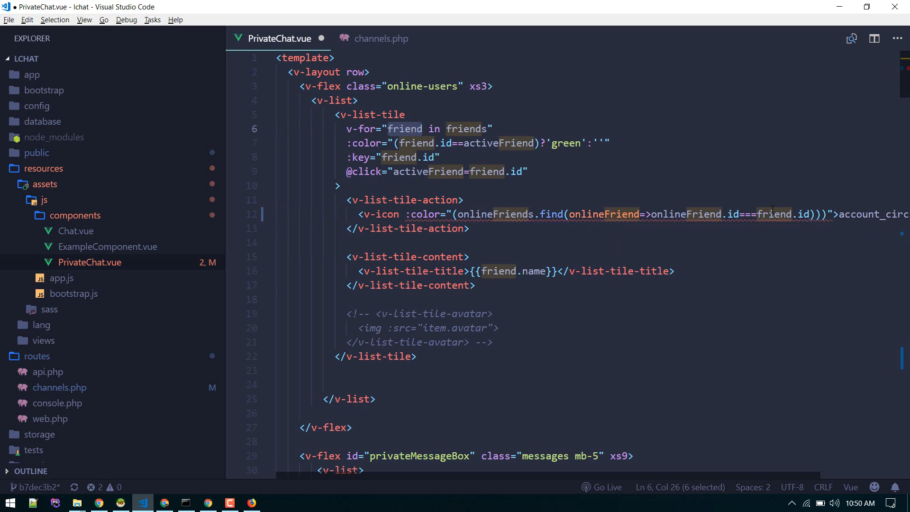
left_click(793, 214)
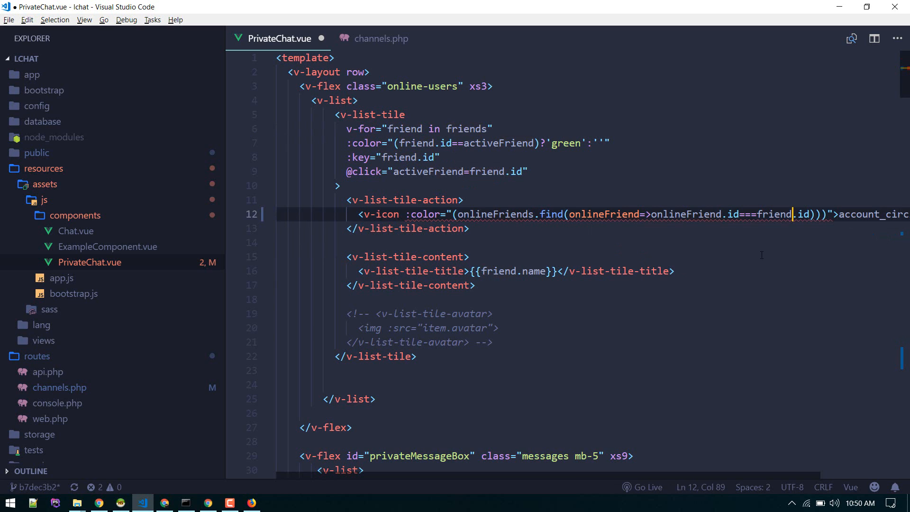
Add the ?'green':'red' condition after the find call and close the attribute.
left_click(471, 229)
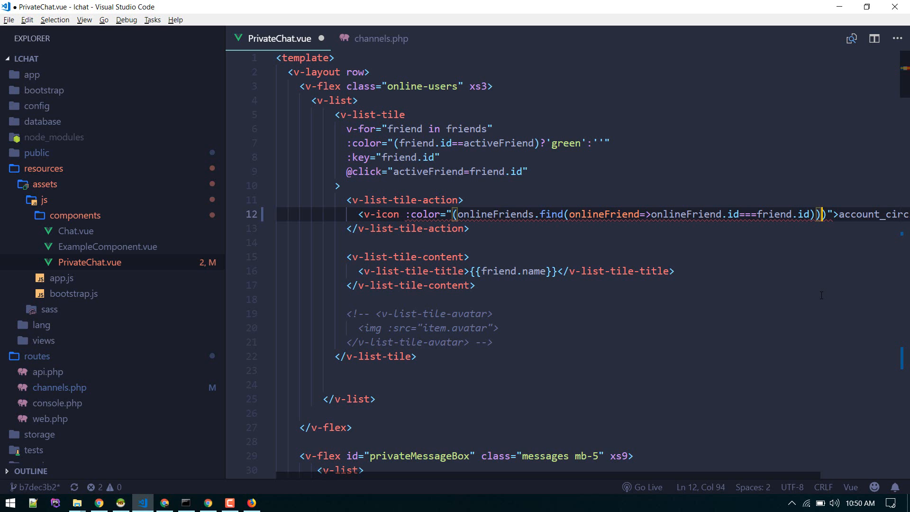
type("?")
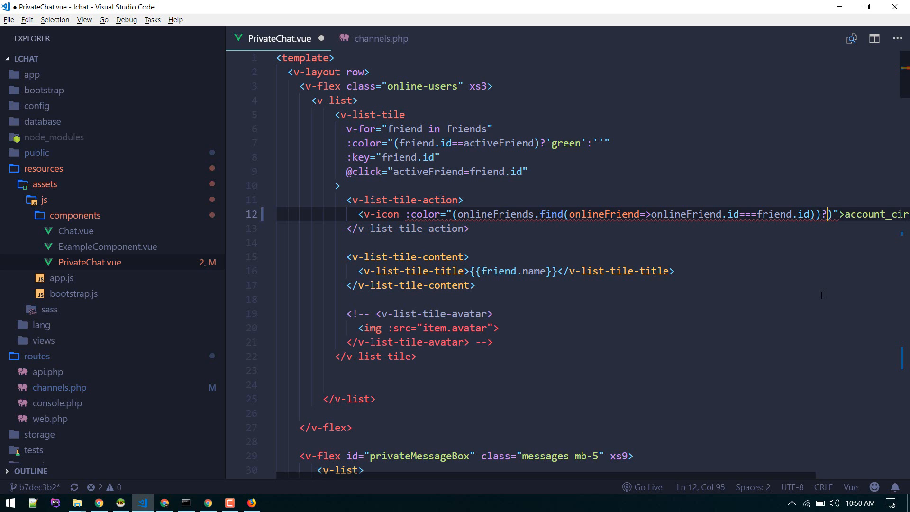
type("'green':'")
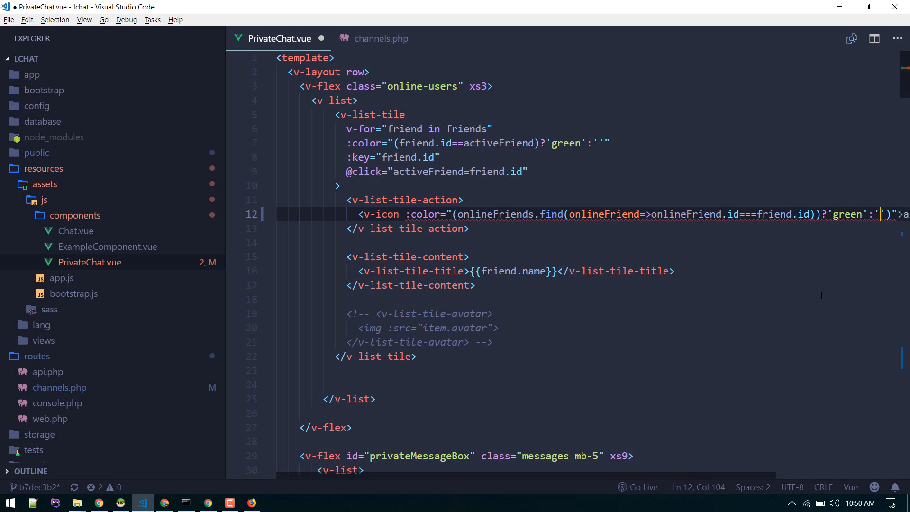
type("red")
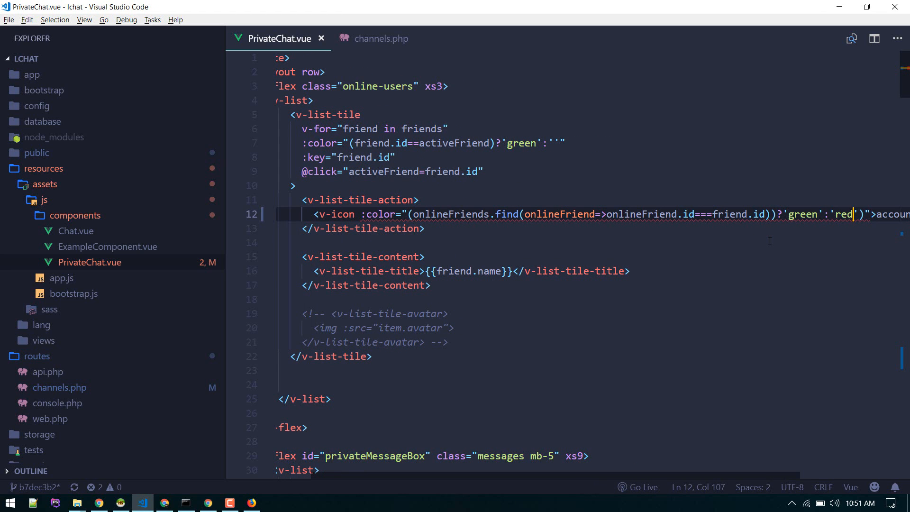
type("\"")
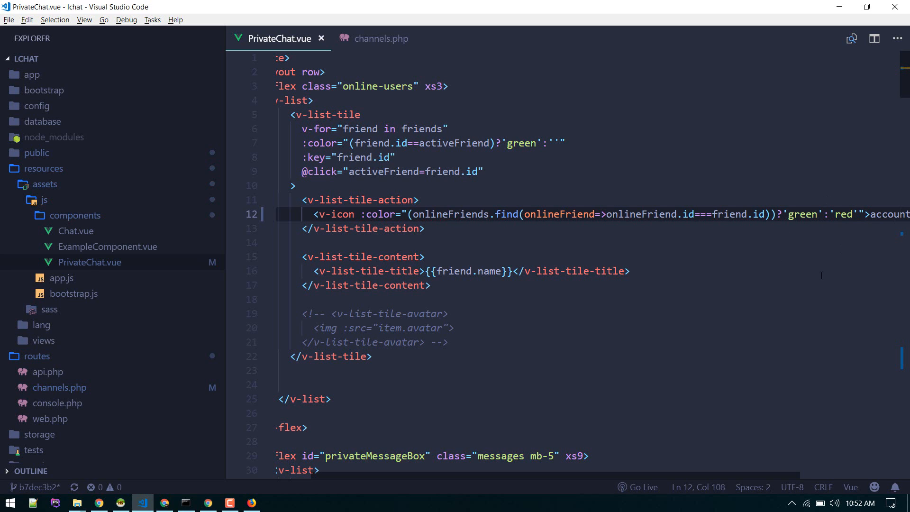
Reload lchat.test/private in Firefox and reopen the conversation with webdev.
left_click(251, 503)
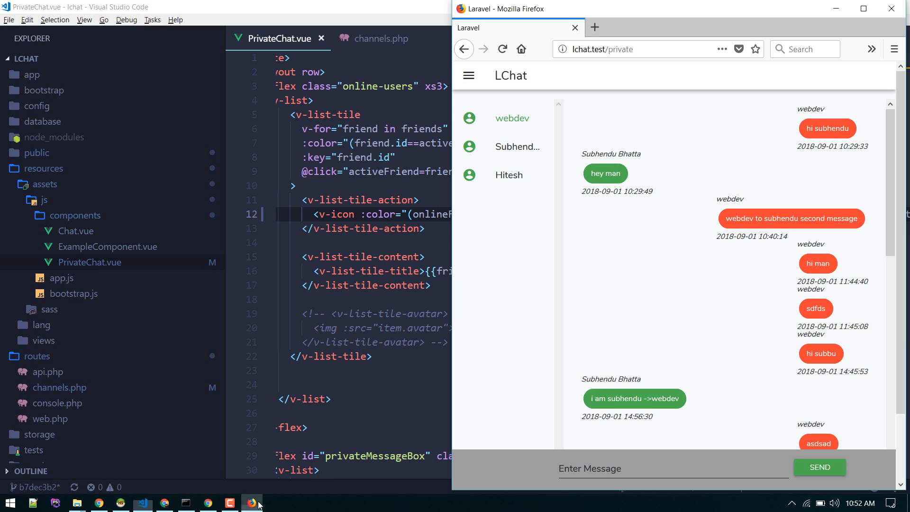
left_click(502, 49)
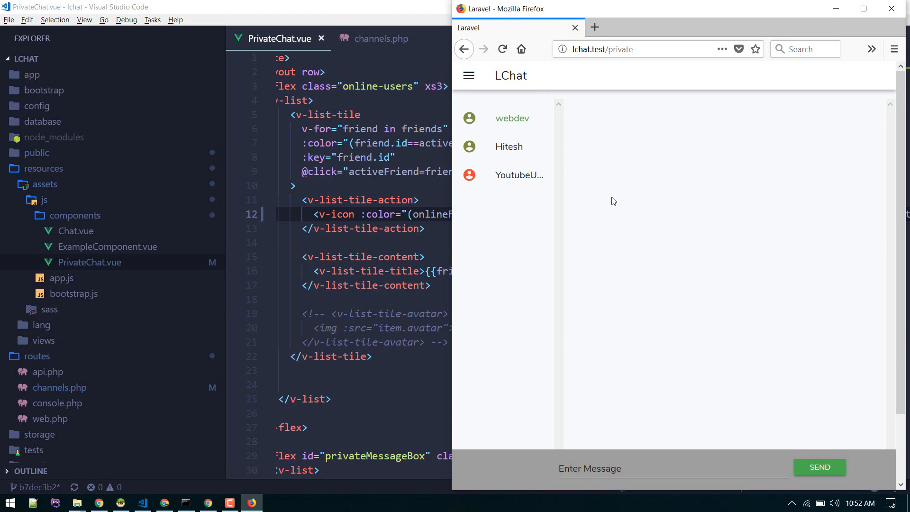
left_click(509, 147)
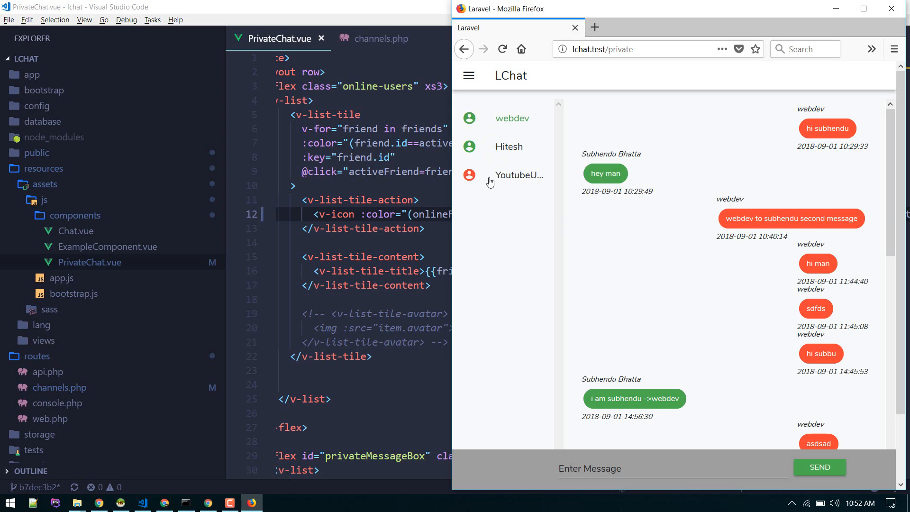
mouse_move(600, 135)
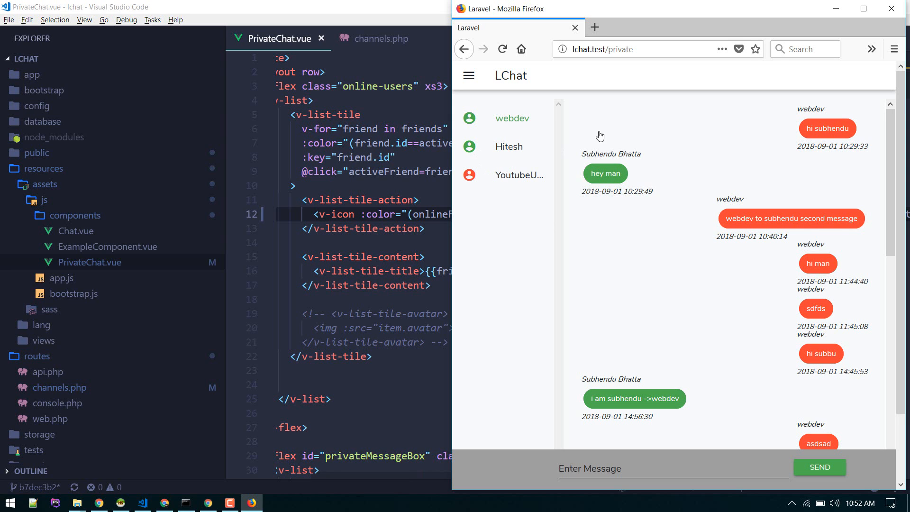
Close Hitesh's Chrome guest window and compare friend icon colours back in Firefox.
left_click(208, 502)
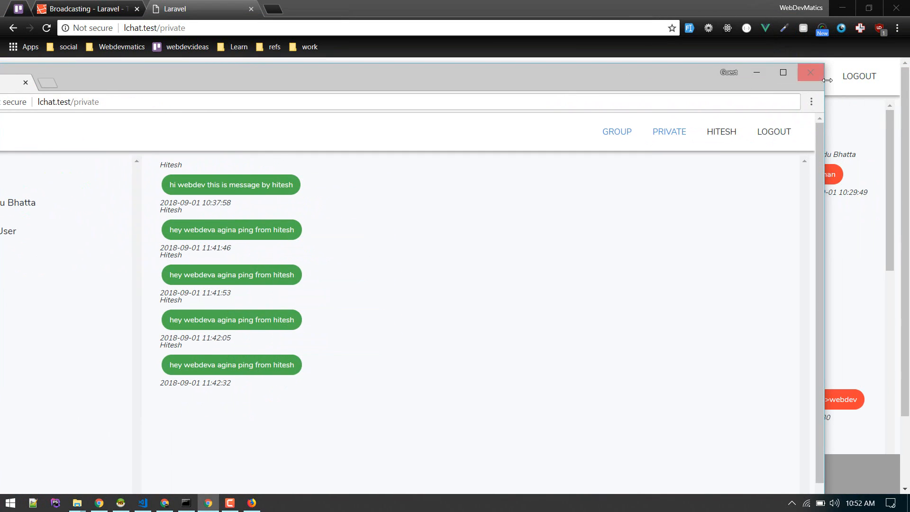
left_click(812, 72)
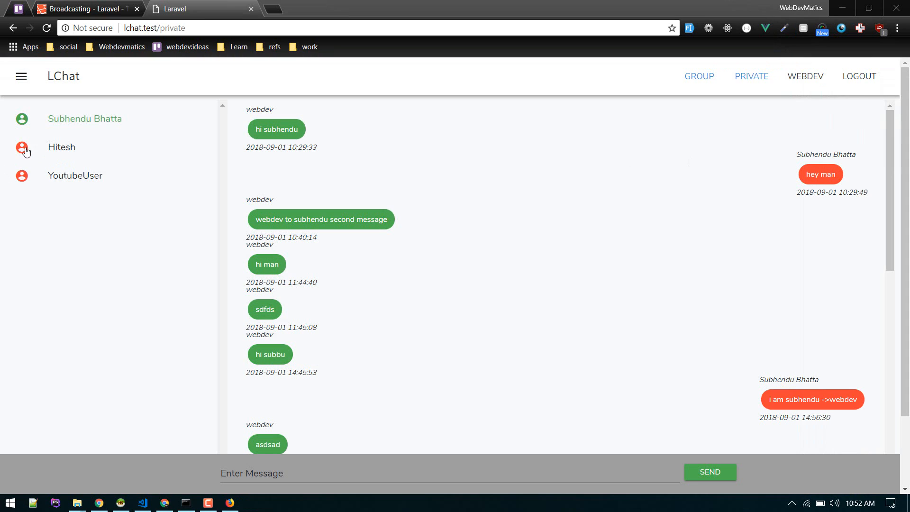
mouse_move(9, 152)
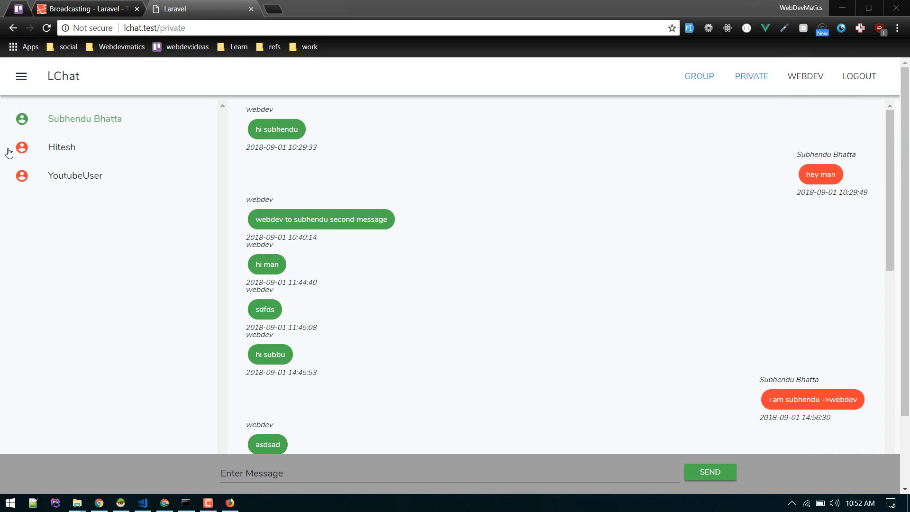
left_click(230, 502)
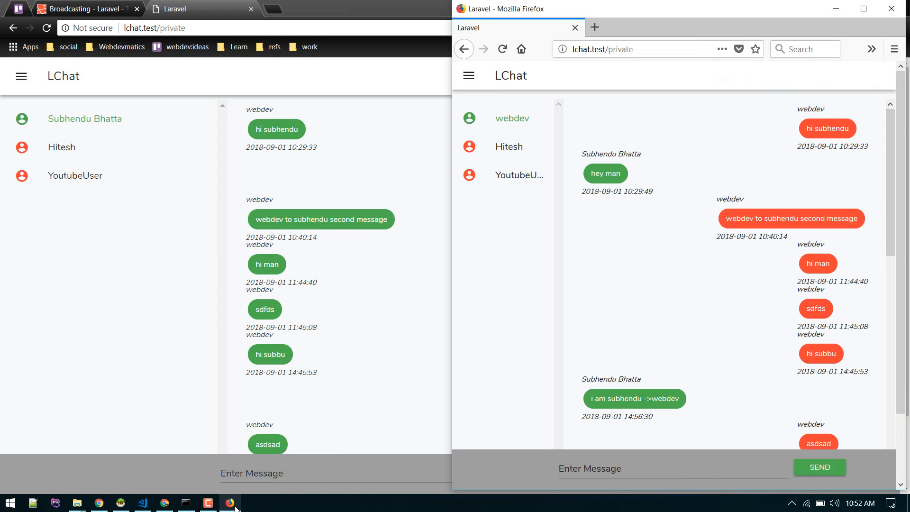
mouse_move(897, 9)
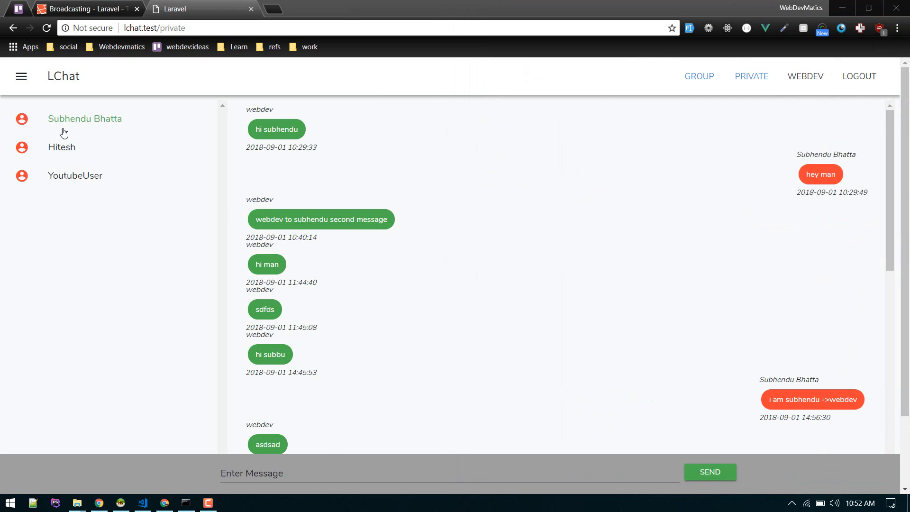
scroll("down", 3)
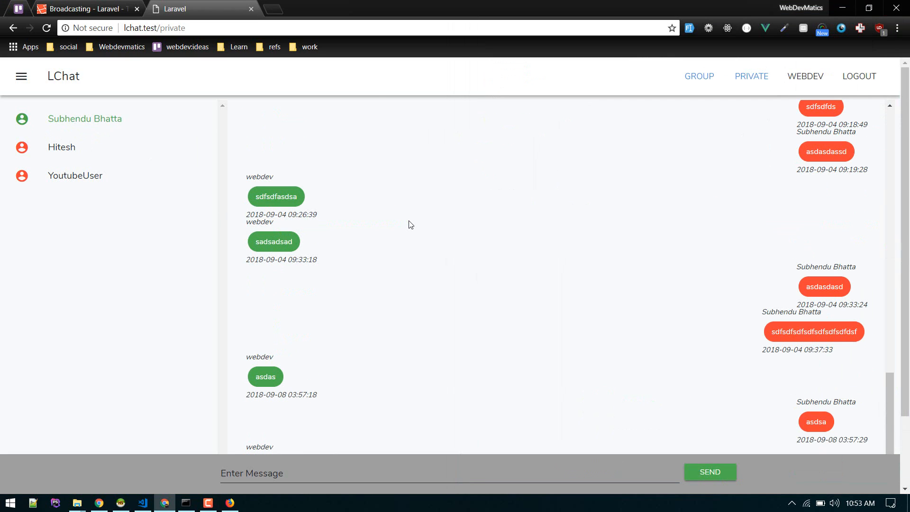